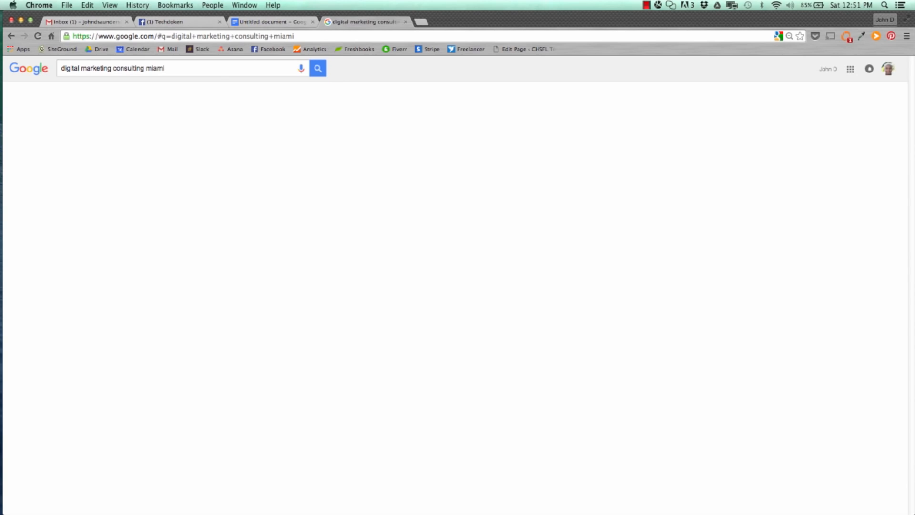
Step: Search Google for 'digital marketing consulting miami' and scroll through the ads and map listings
left_click(318, 68)
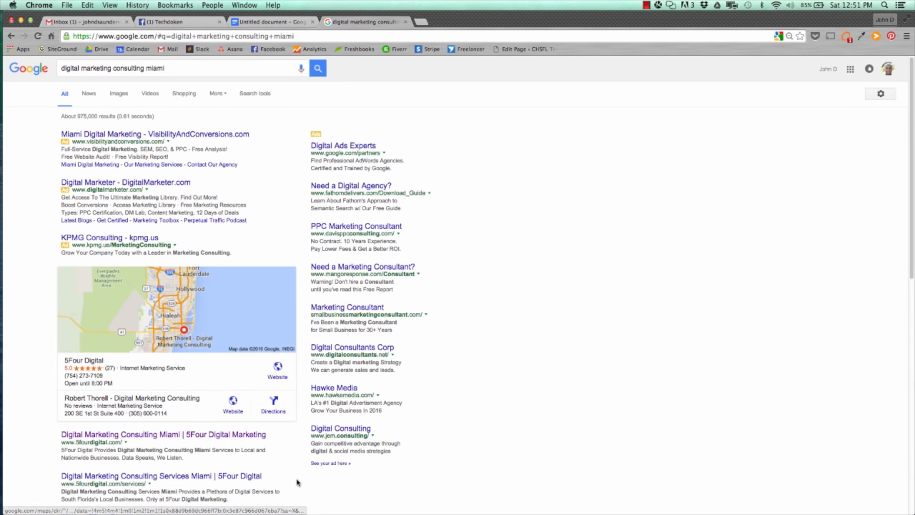
mouse_move(548, 139)
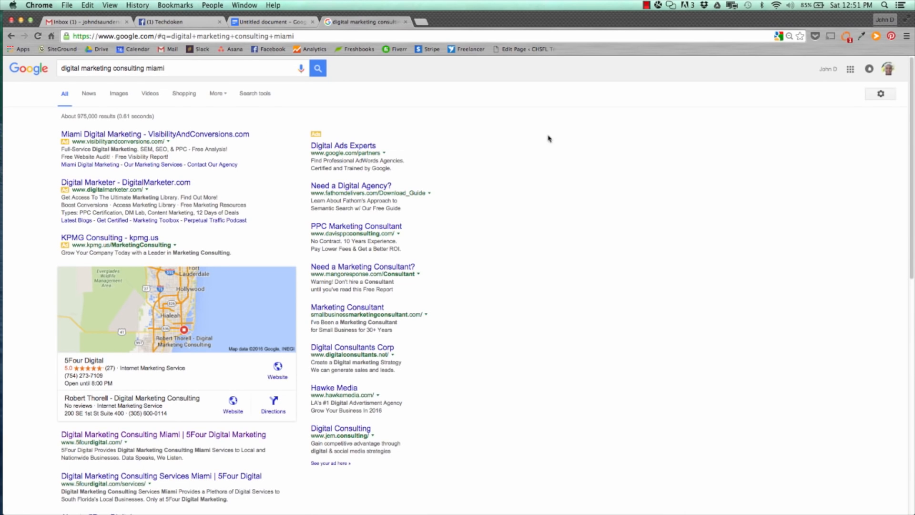
scroll("down", 3)
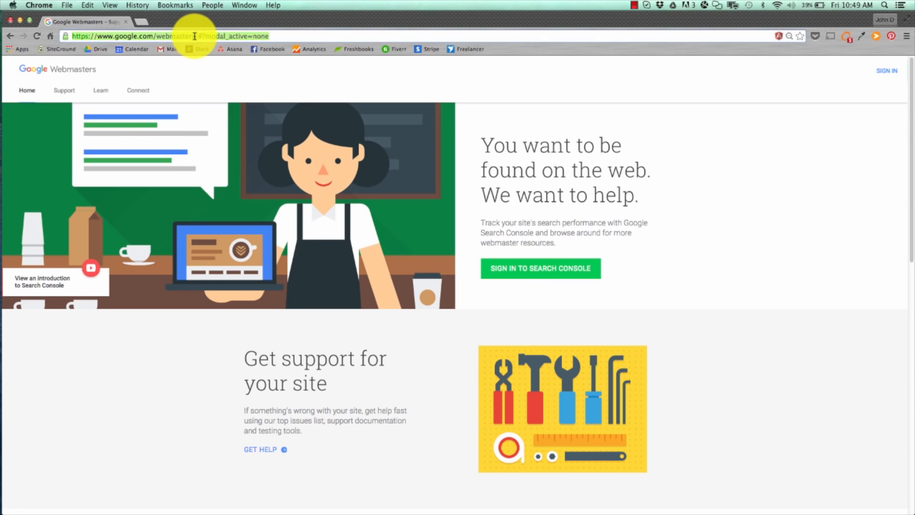
mouse_move(672, 269)
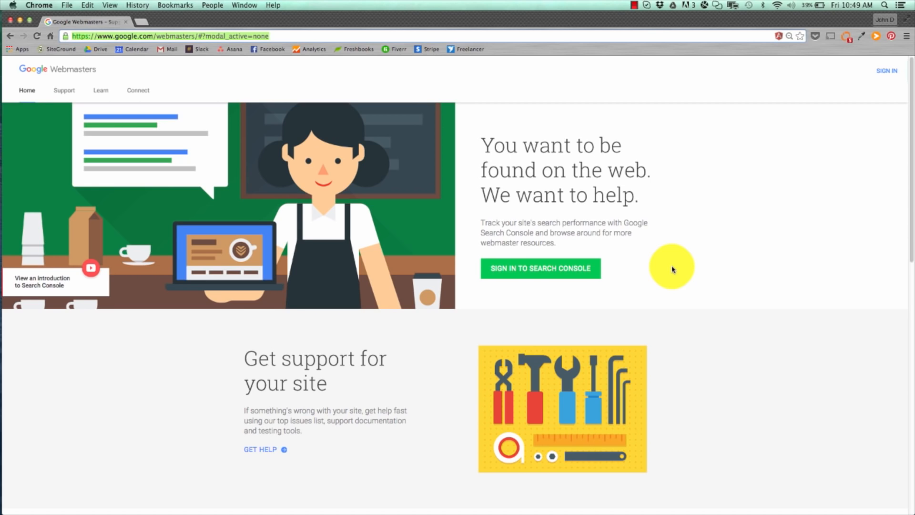
mouse_move(667, 245)
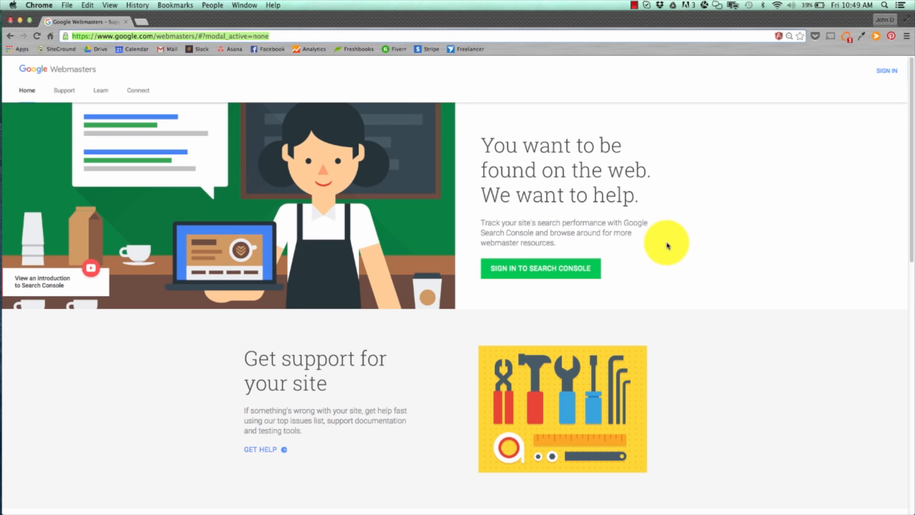
mouse_move(560, 270)
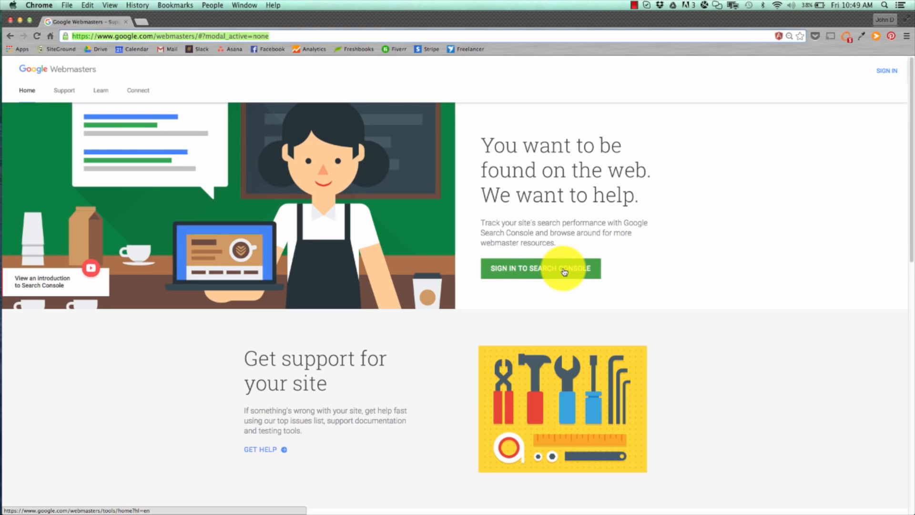
Step: Sign in to Search Console and start adding a new website property
left_click(558, 269)
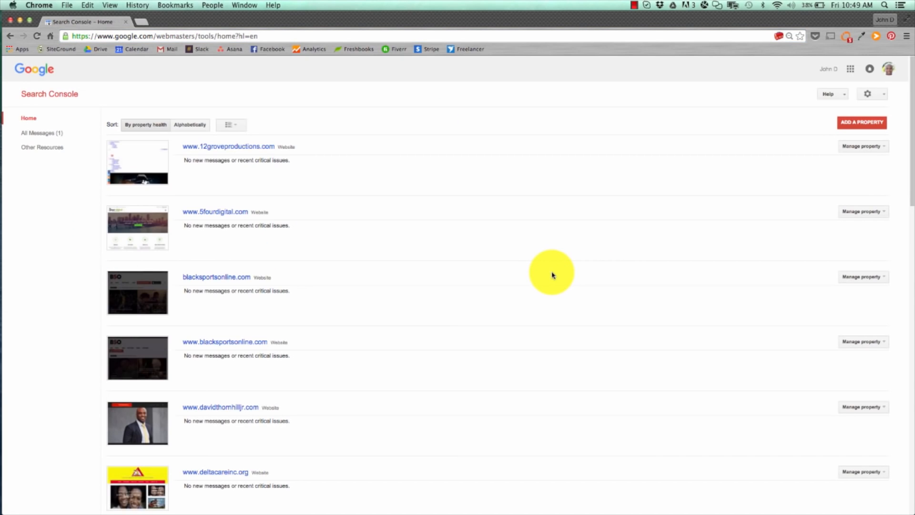
mouse_move(252, 233)
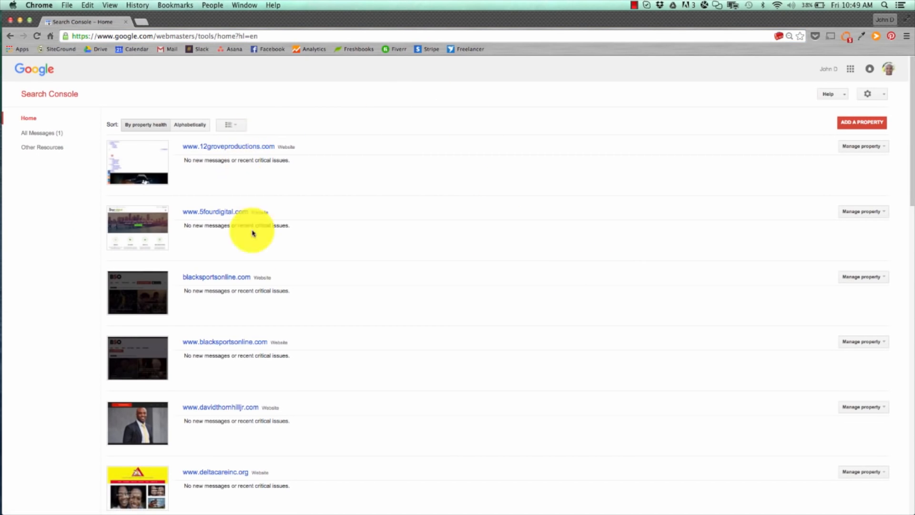
mouse_move(802, 139)
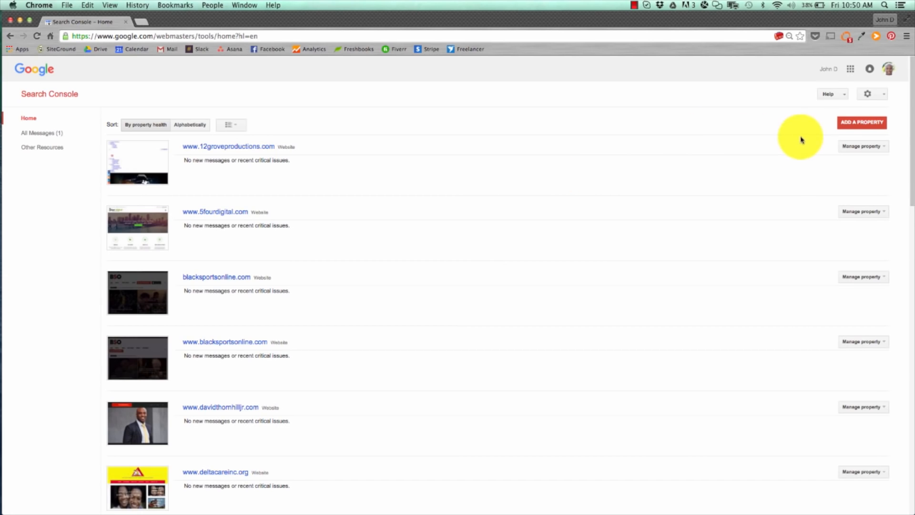
left_click(862, 122)
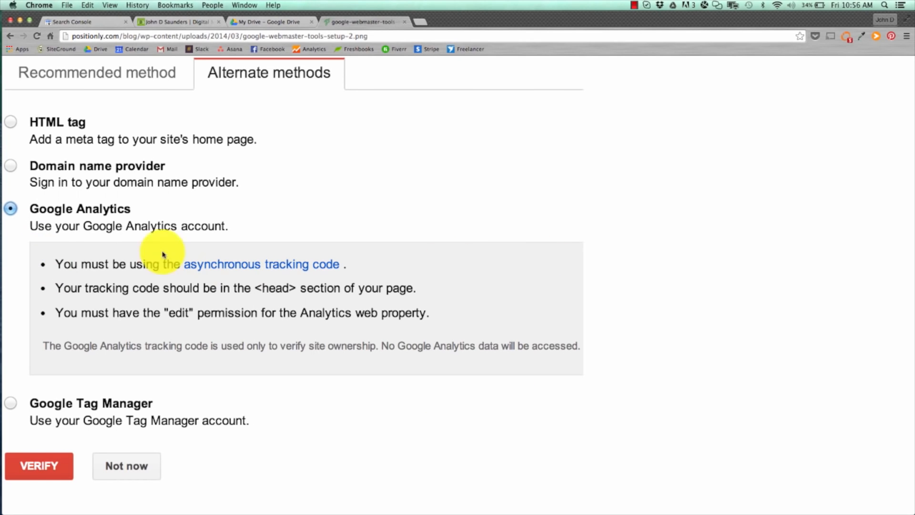
mouse_move(56, 476)
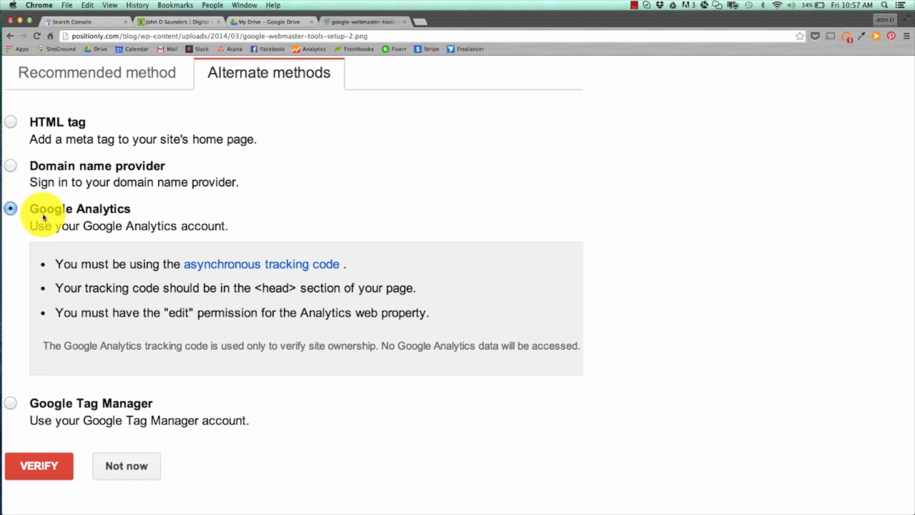
mouse_move(62, 237)
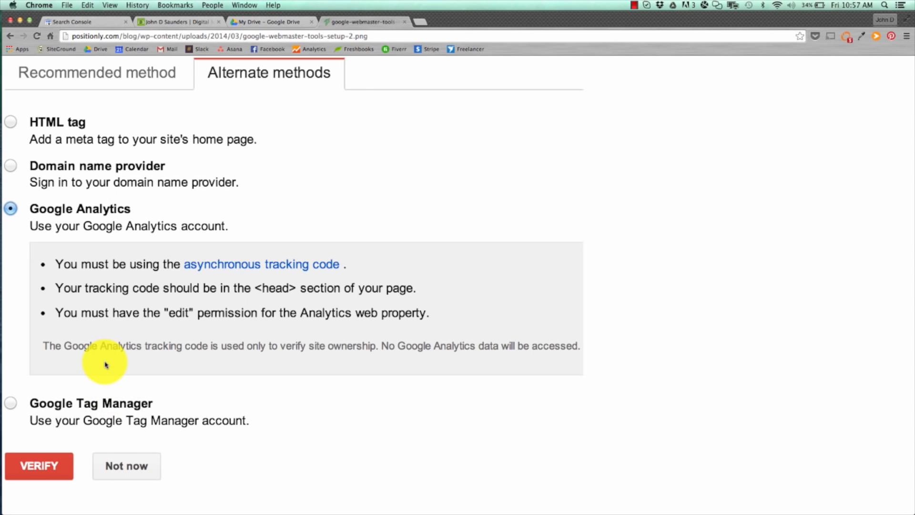
left_click(631, 3)
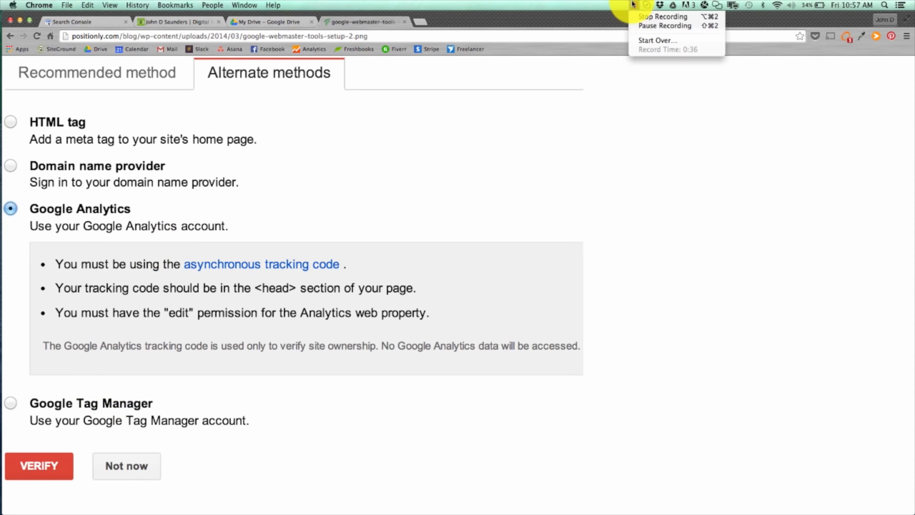
left_click(40, 466)
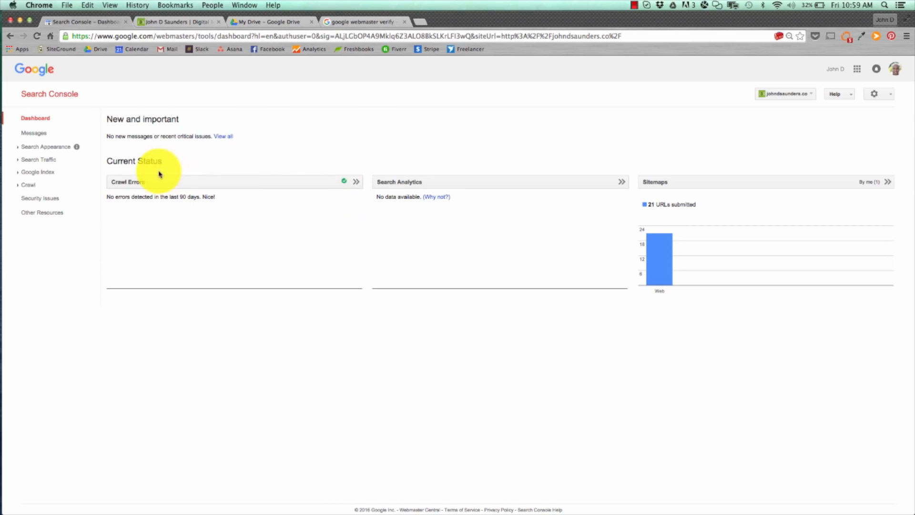
mouse_move(113, 243)
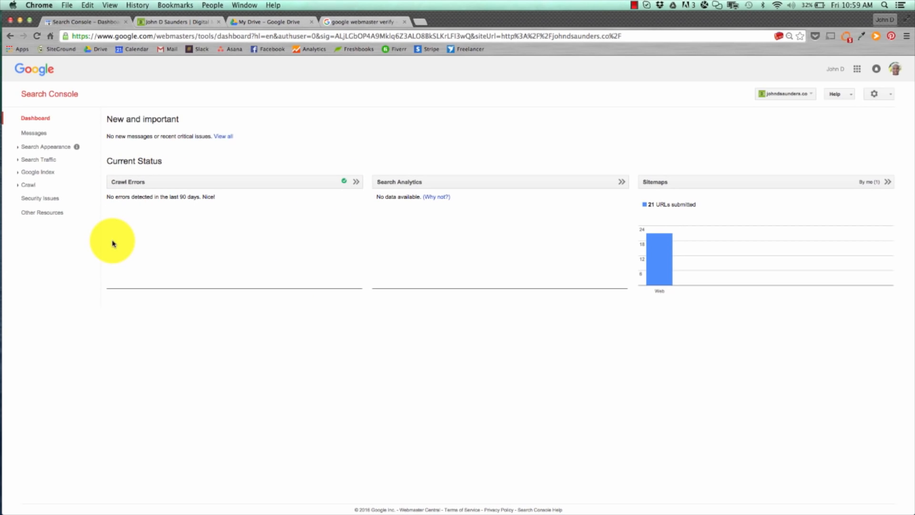
mouse_move(428, 158)
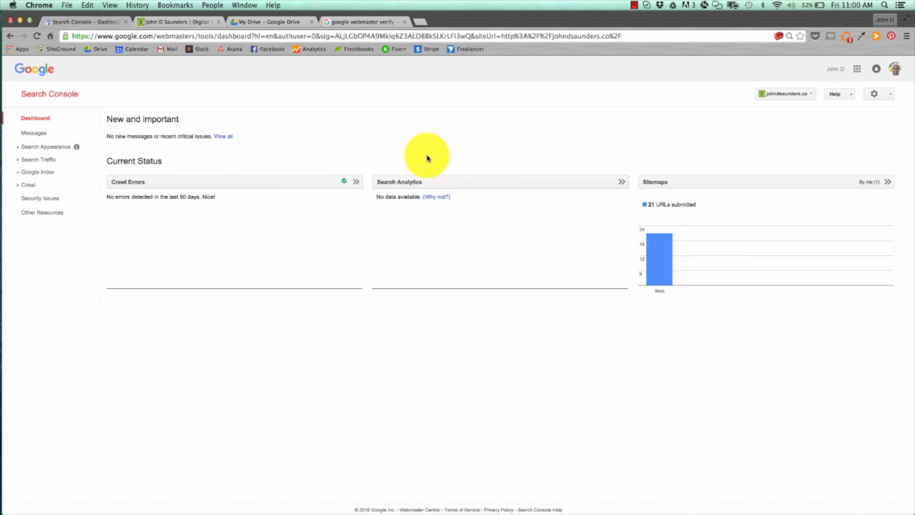
mouse_move(366, 267)
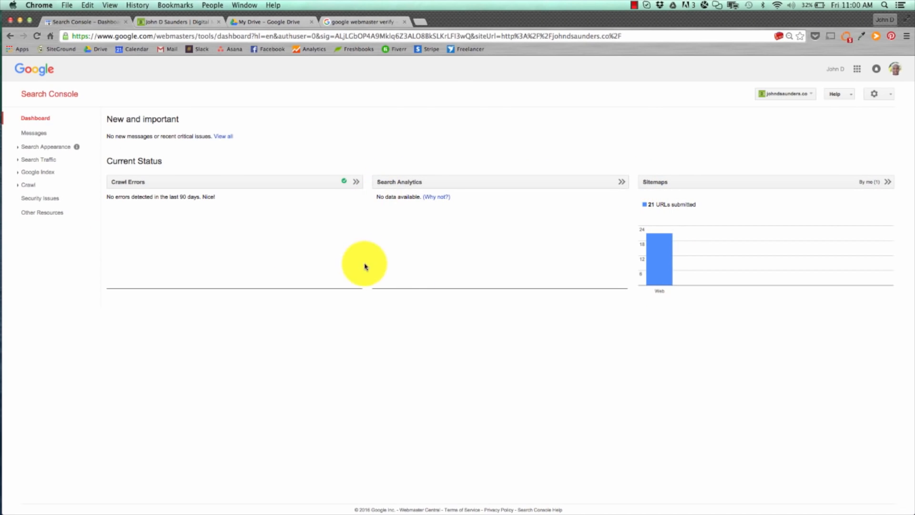
mouse_move(755, 300)
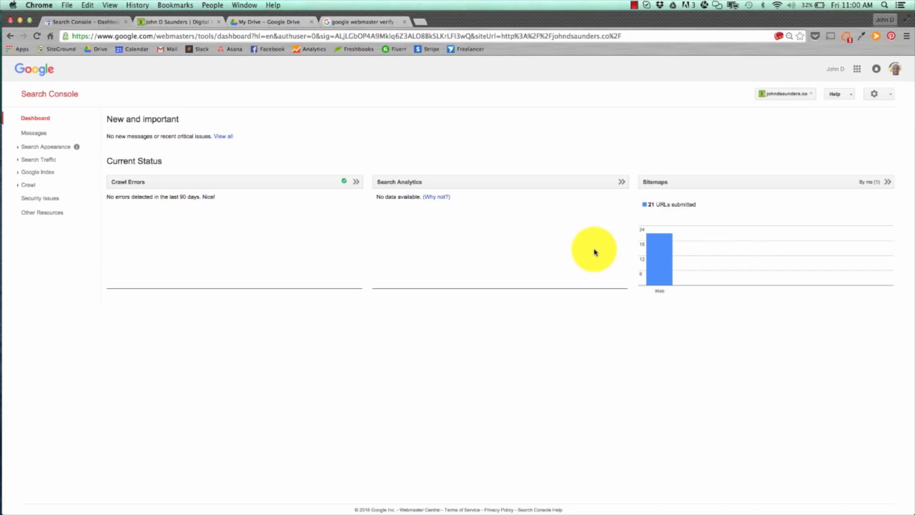
mouse_move(572, 239)
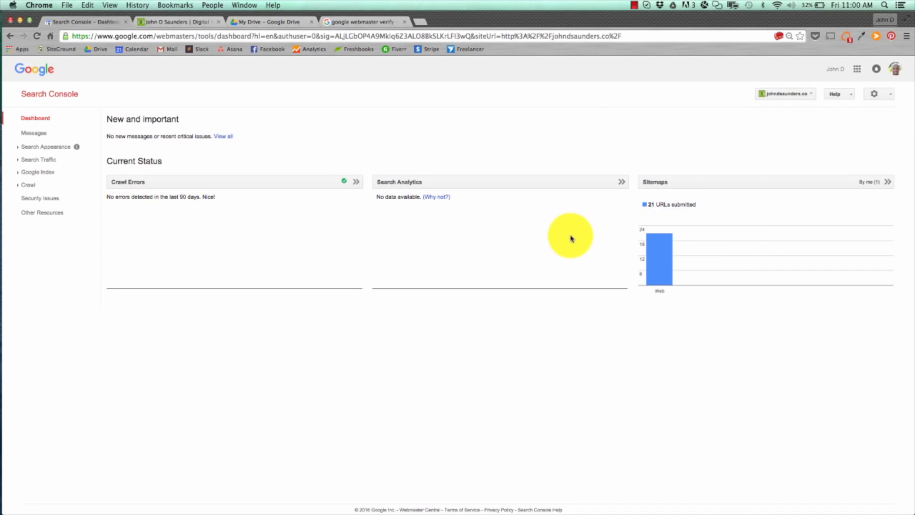
mouse_move(417, 265)
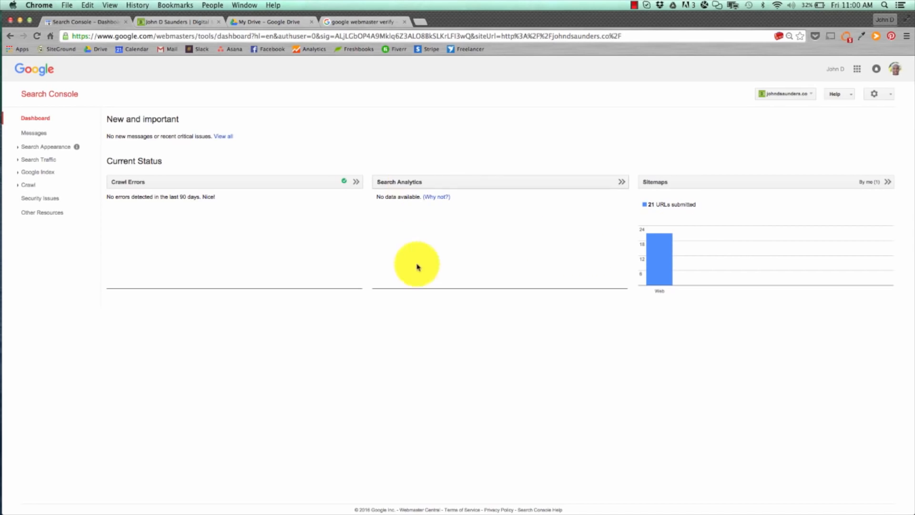
Step: Open the Sitemaps report showing sitemap_index.xml with 21 submitted pages
left_click(889, 196)
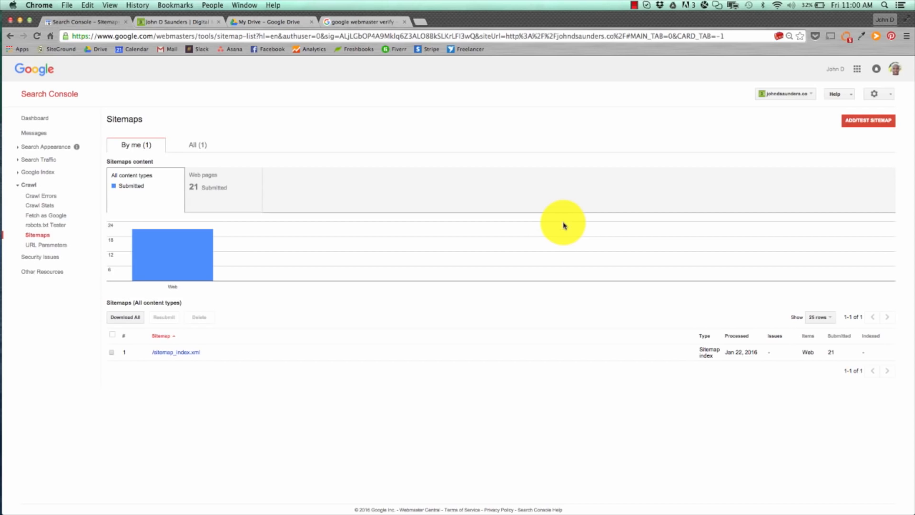
mouse_move(570, 223)
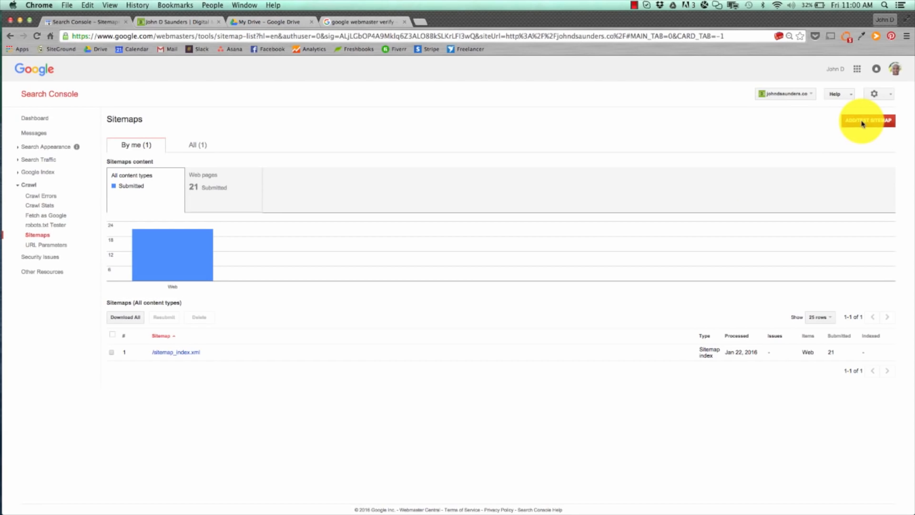
Step: Enter sitemap_index.xml in the Add/Test Sitemap form and open a new browser tab
left_click(866, 120)
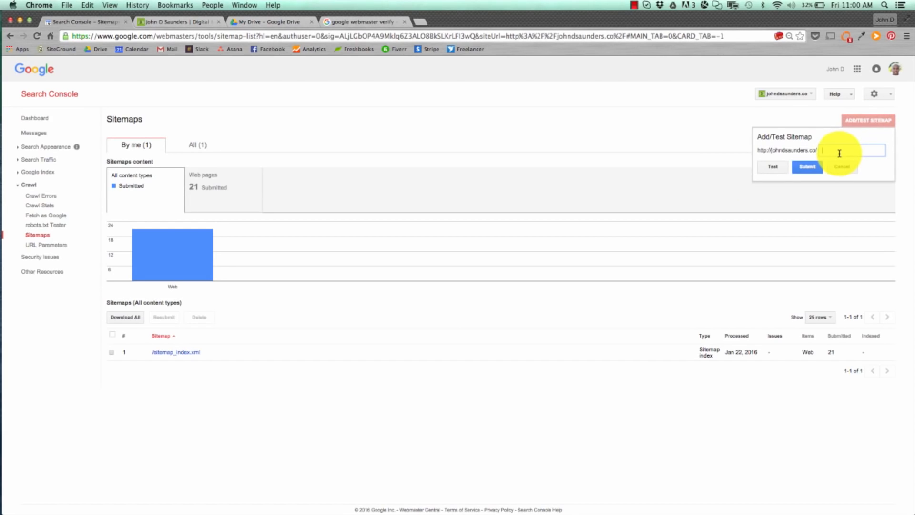
type("sitemap_index.xml")
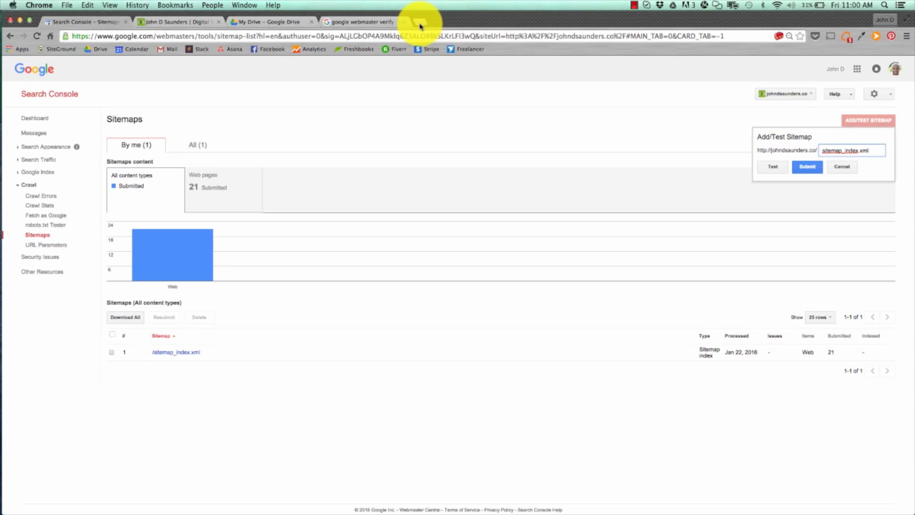
left_click(420, 22)
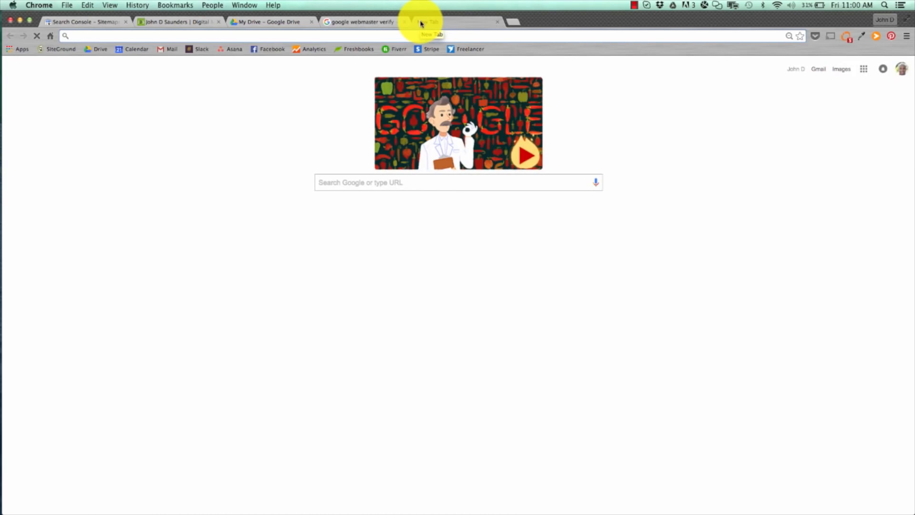
Step: Search 'create website sitemap' and open the xml-sitemaps.com generator's Starting URL field
type("create website sitemap")
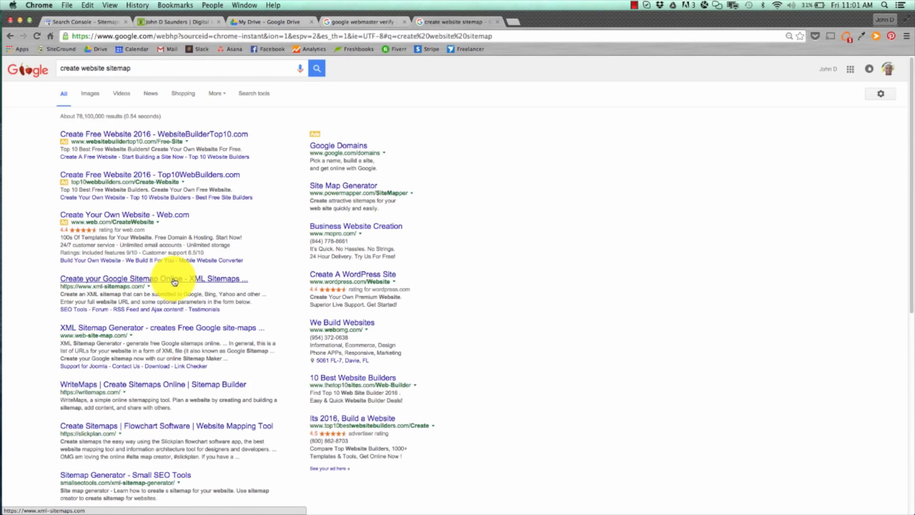
left_click(153, 278)
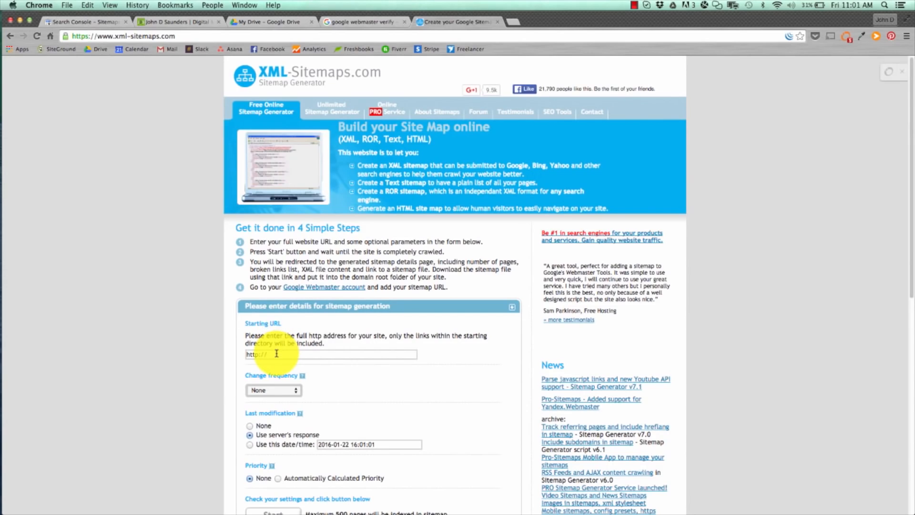
left_click(274, 390)
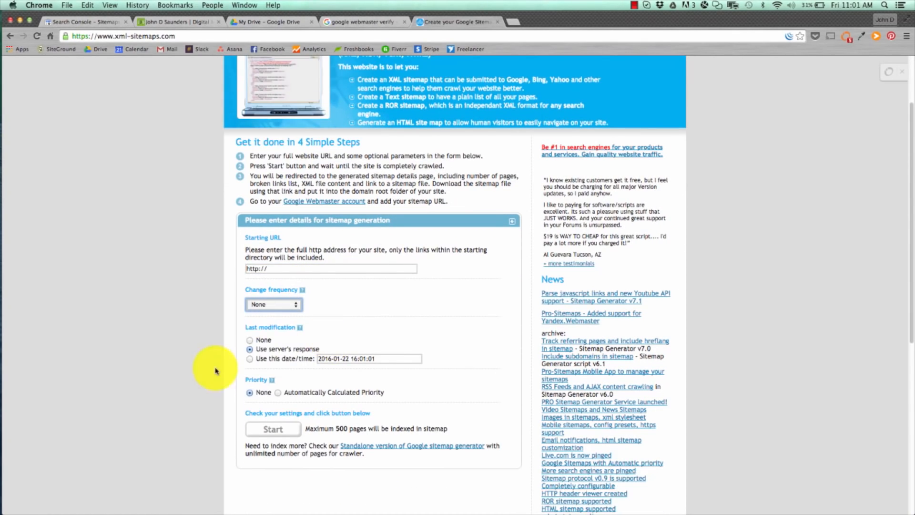
scroll("down", 3)
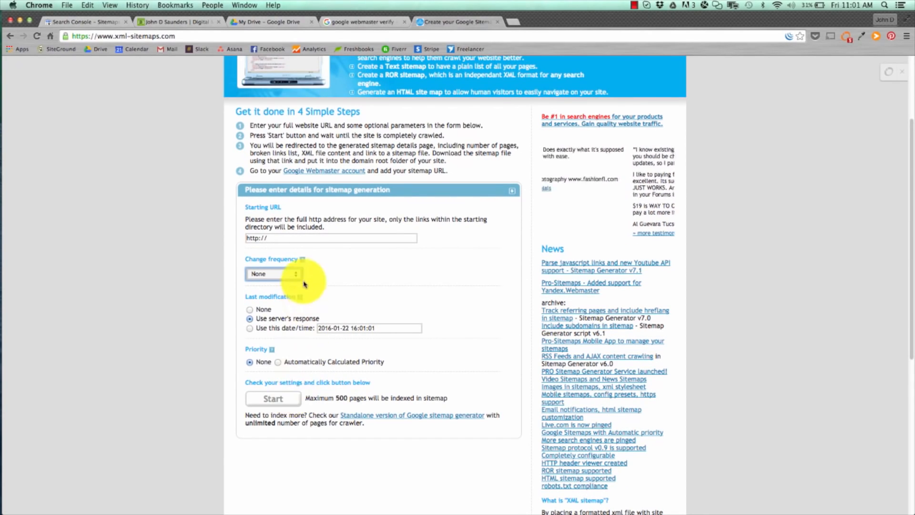
Step: Generate the johndsaunders.co sitemap, then return to Search Console's sitemaps page
left_click(273, 398)
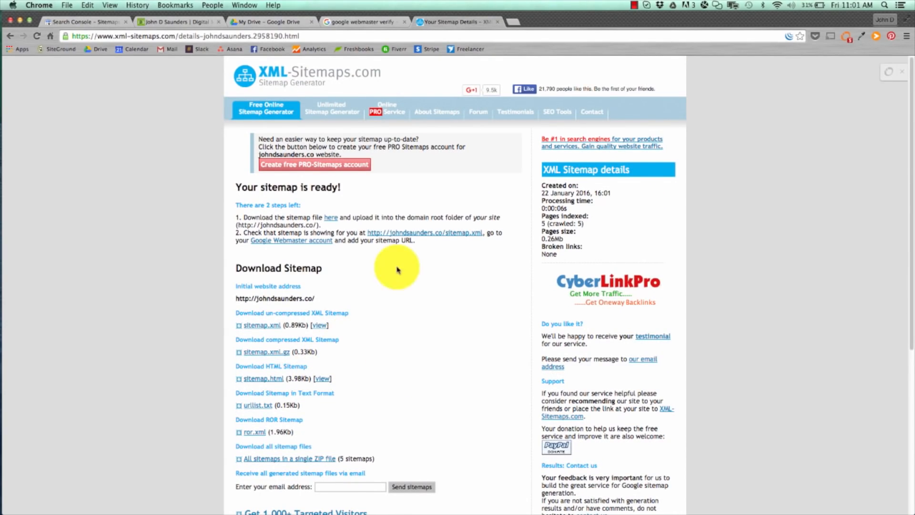
mouse_move(330, 222)
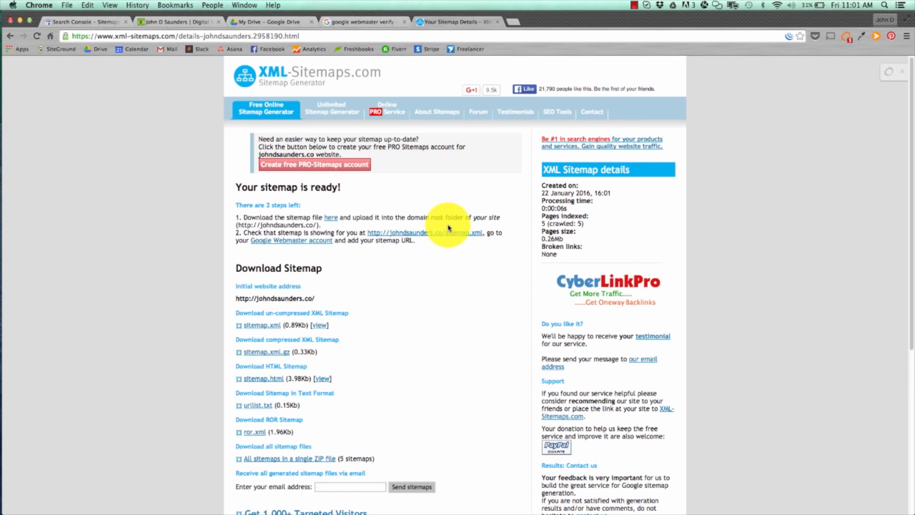
left_click(273, 21)
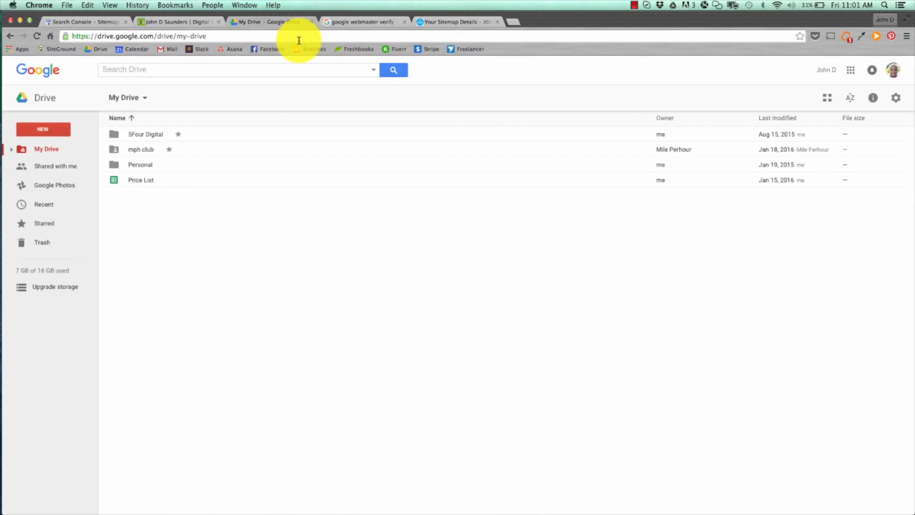
left_click(86, 22)
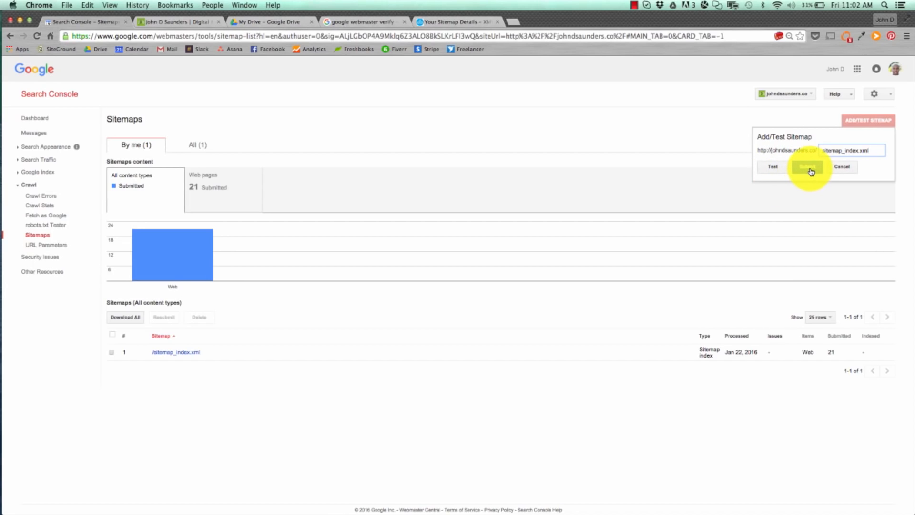
Step: Submit sitemap_index.xml, view the Web pages trend graph, and return to the dashboard
left_click(808, 167)
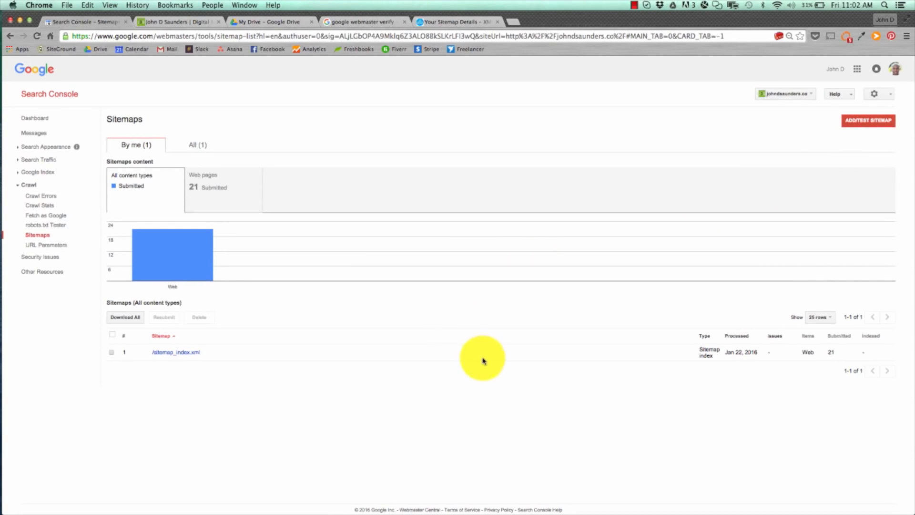
mouse_move(715, 328)
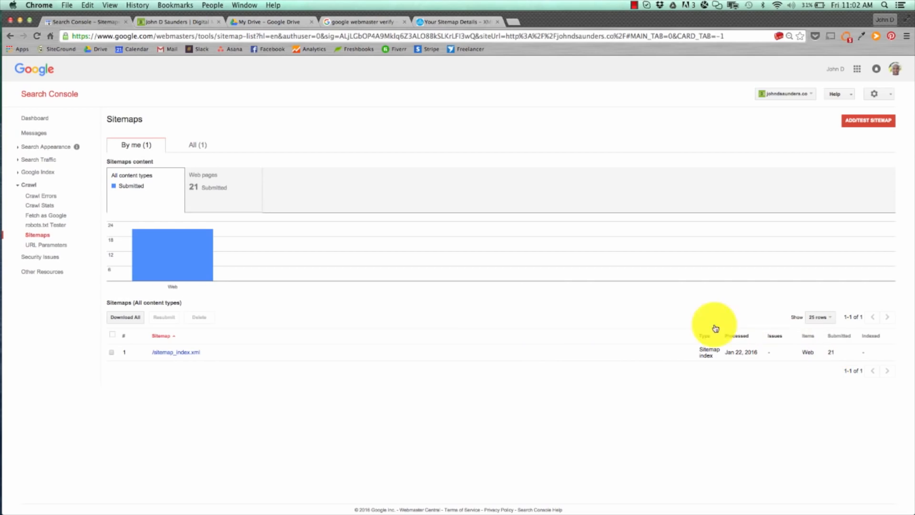
mouse_move(767, 350)
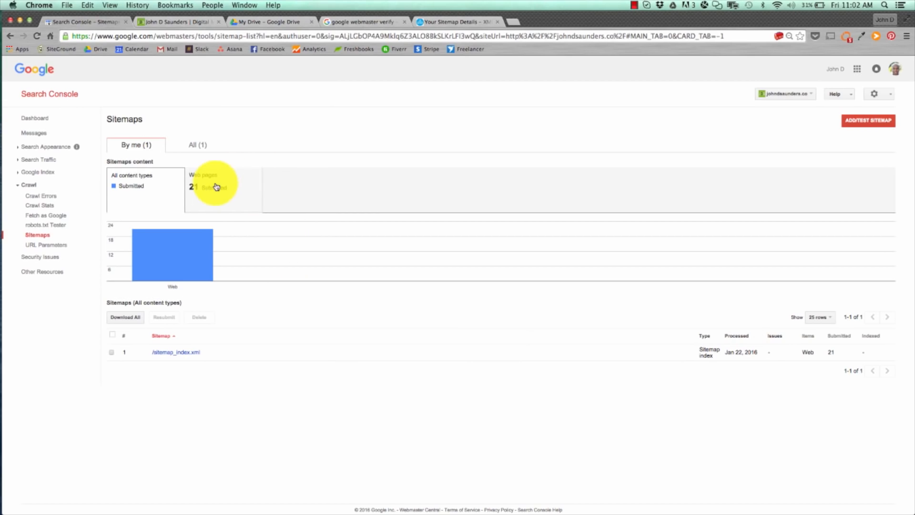
left_click(210, 184)
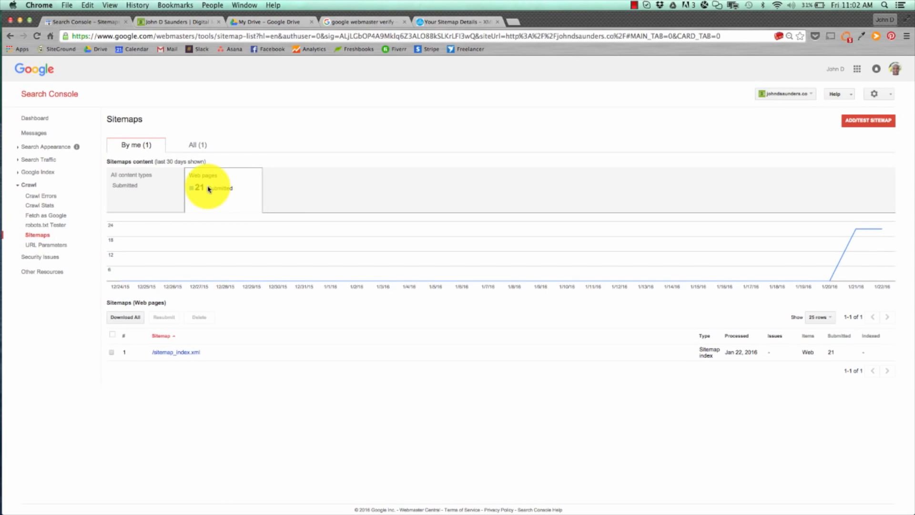
left_click(34, 118)
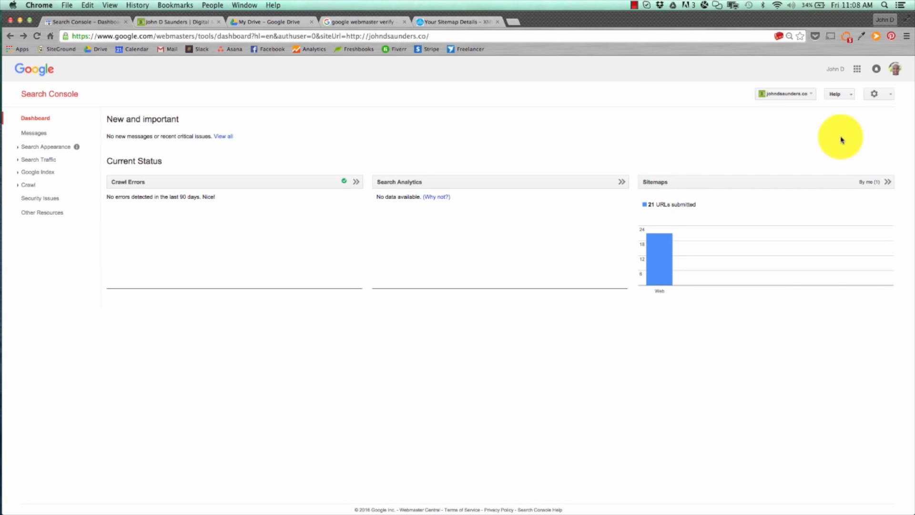
Step: Choose Google Analytics Property from the site's gear settings menu
left_click(874, 93)
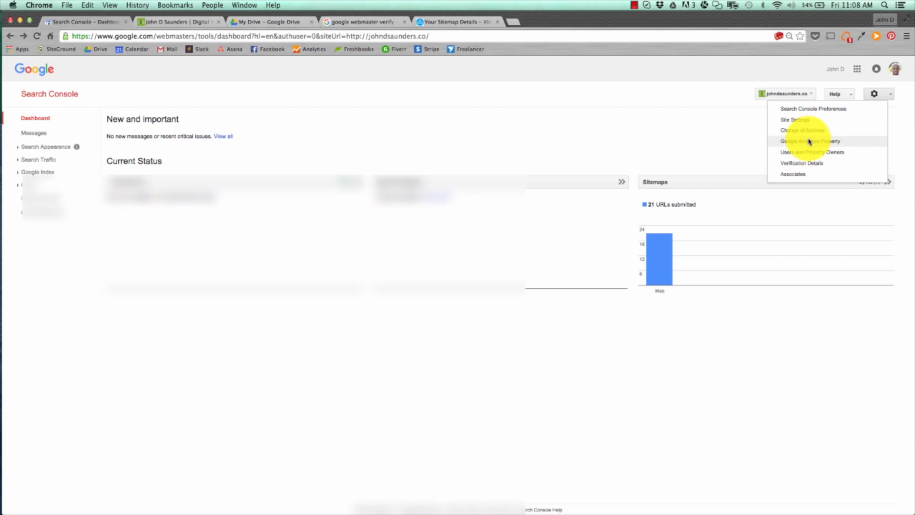
left_click(810, 140)
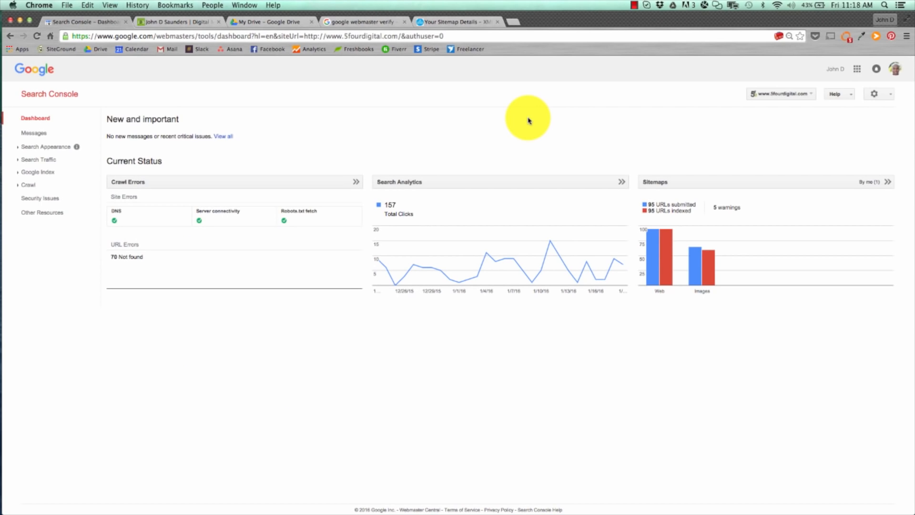
mouse_move(109, 210)
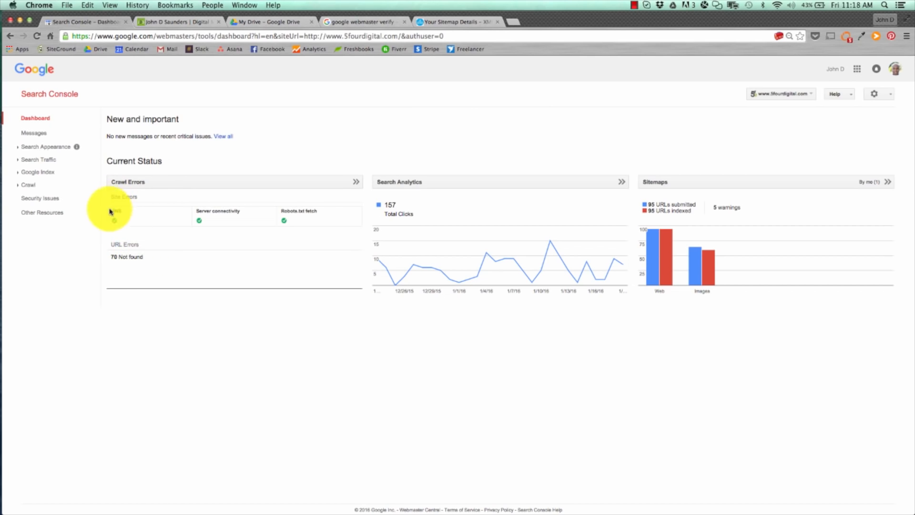
mouse_move(114, 264)
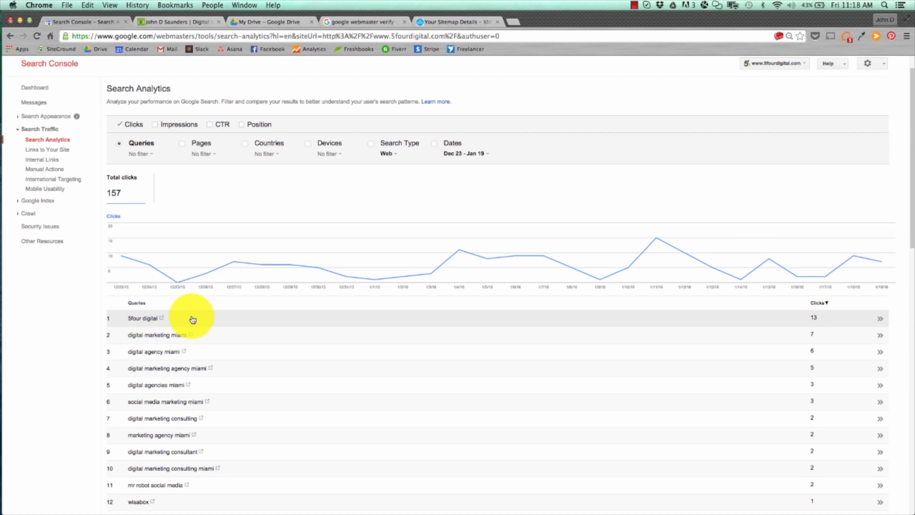
scroll("down", 3)
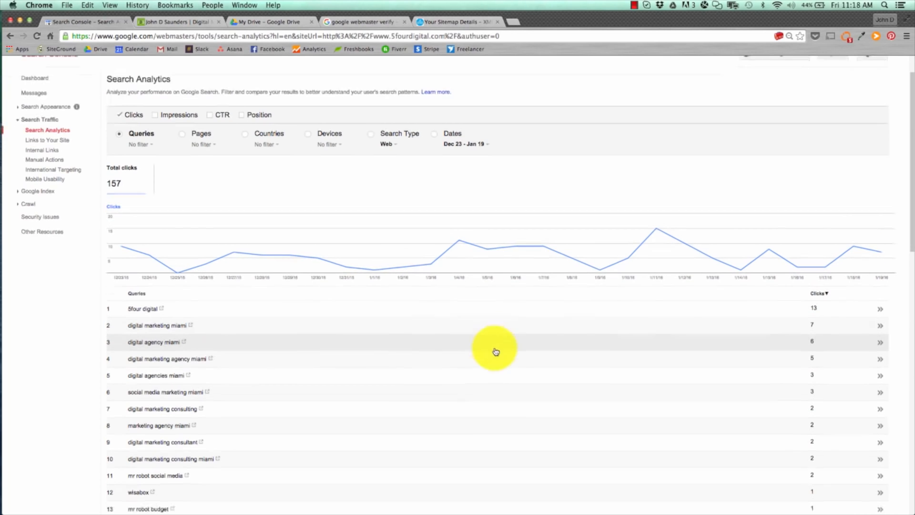
scroll("down", 3)
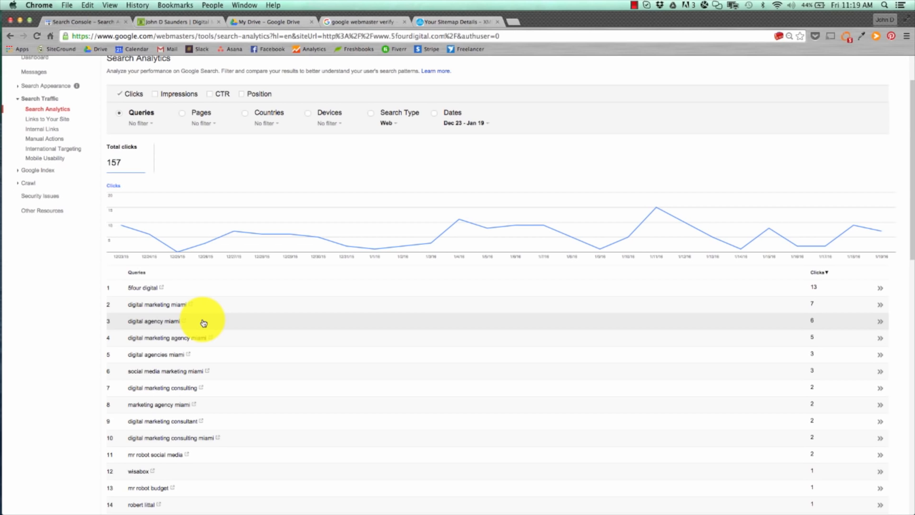
mouse_move(307, 401)
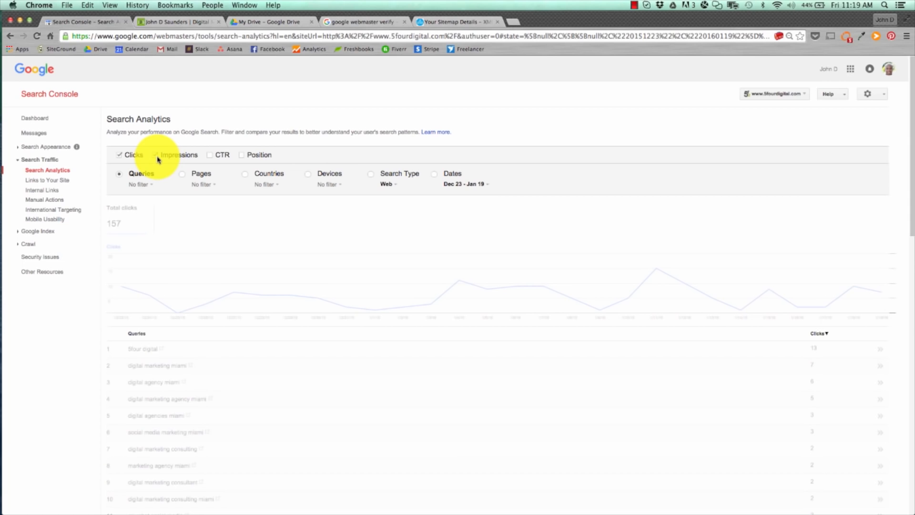
left_click(157, 155)
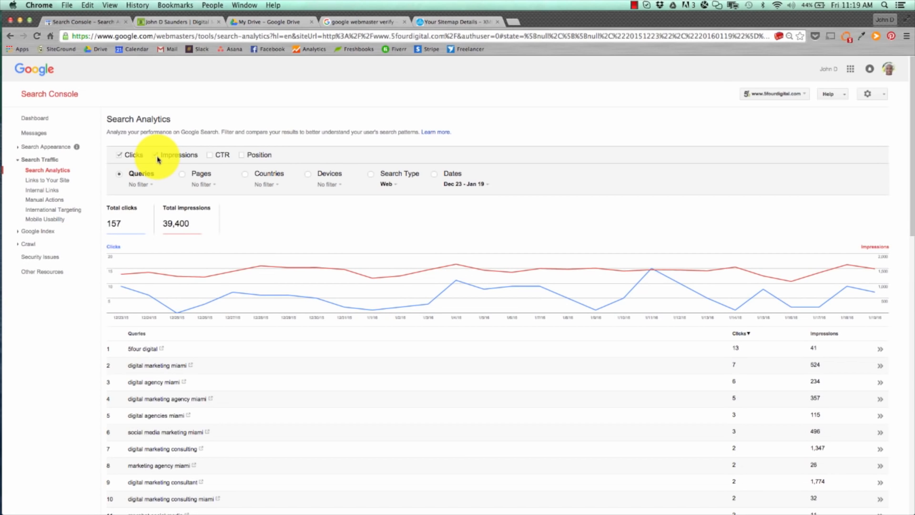
left_click(156, 155)
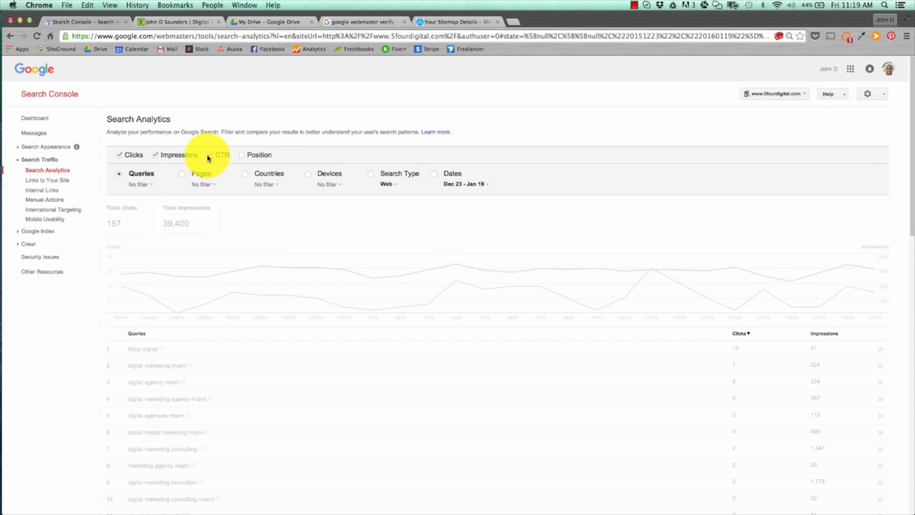
left_click(211, 154)
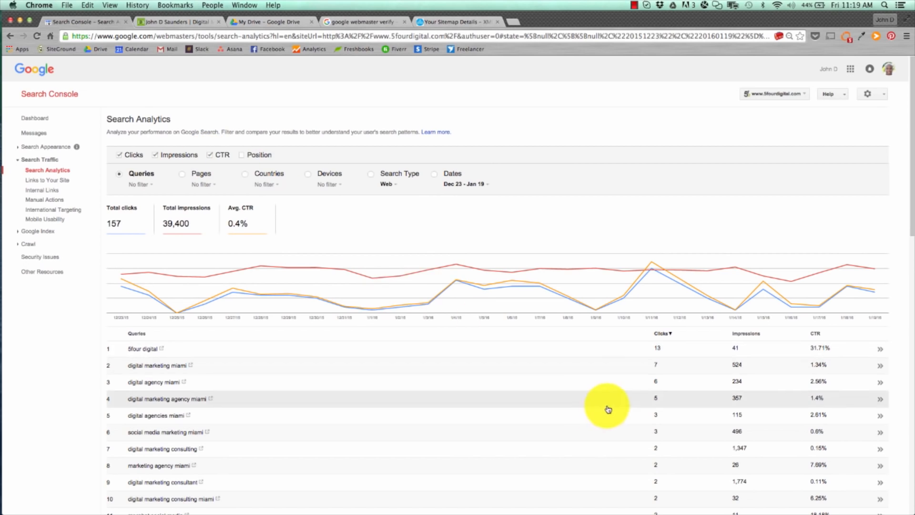
left_click(245, 155)
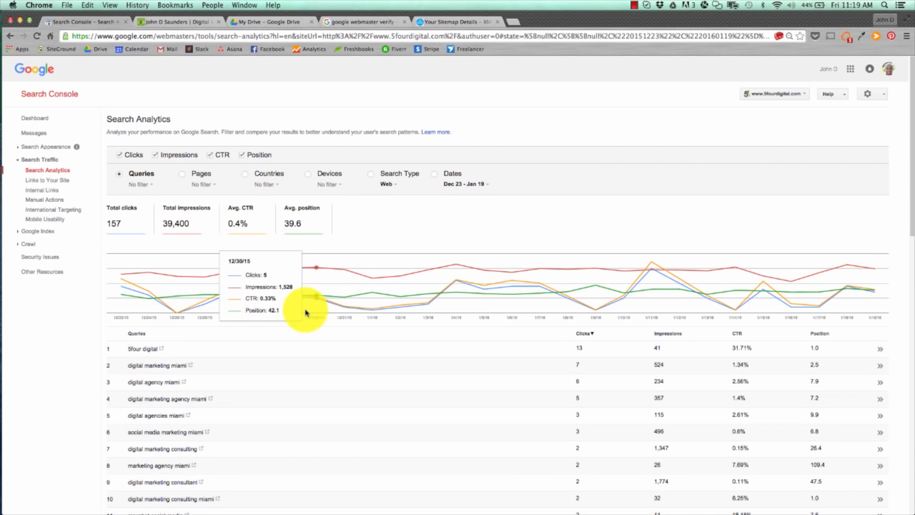
scroll("down", 3)
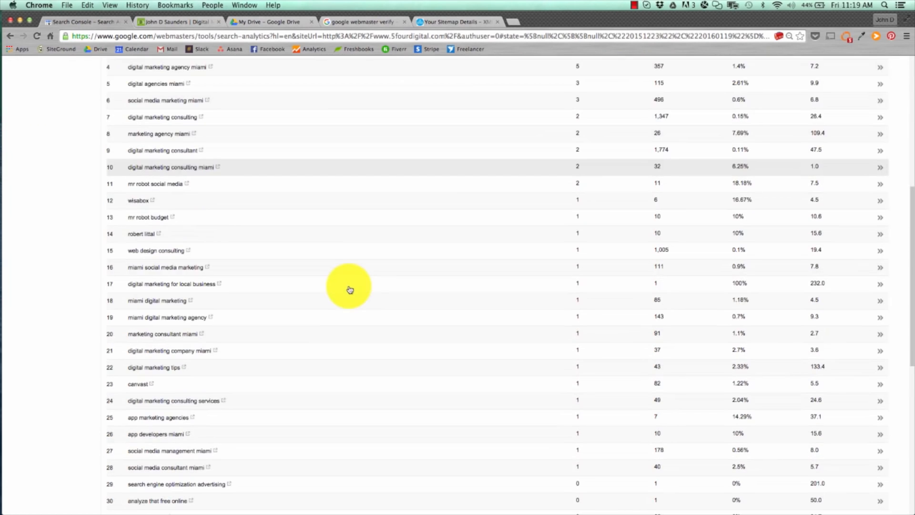
scroll("down", 3)
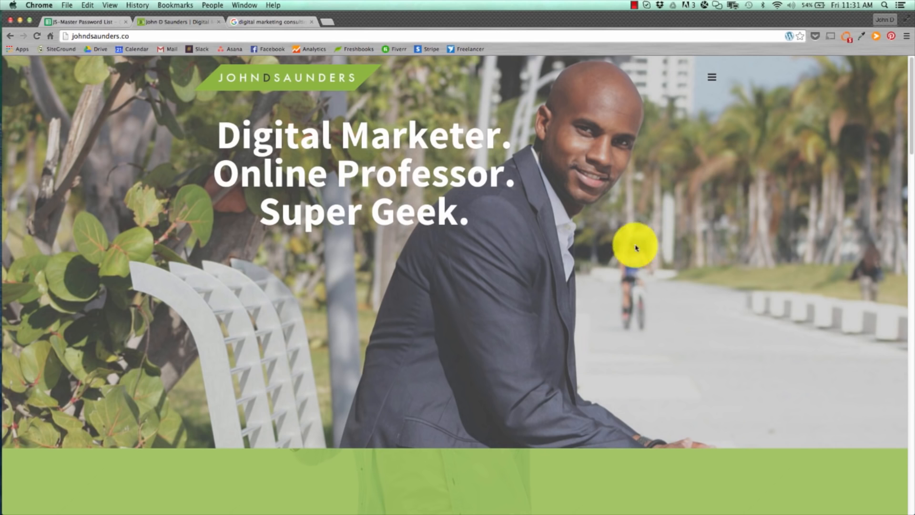
mouse_move(193, 39)
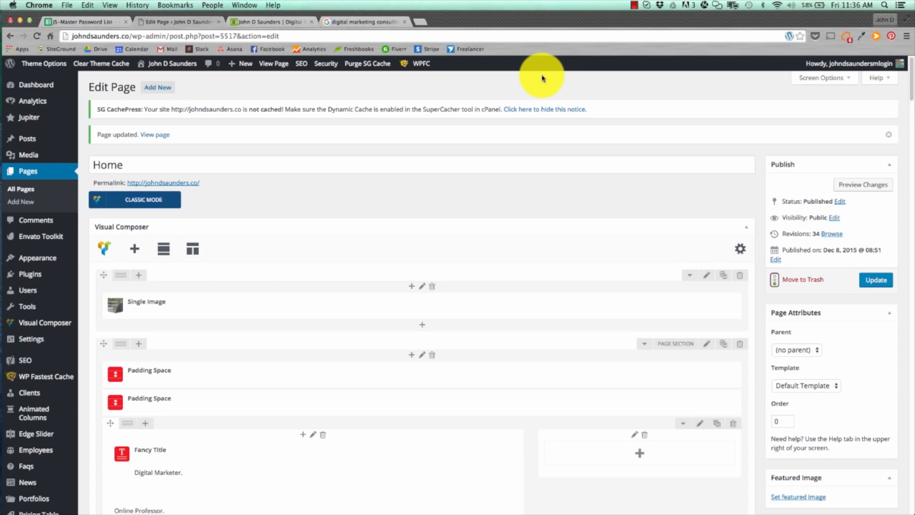
mouse_move(702, 101)
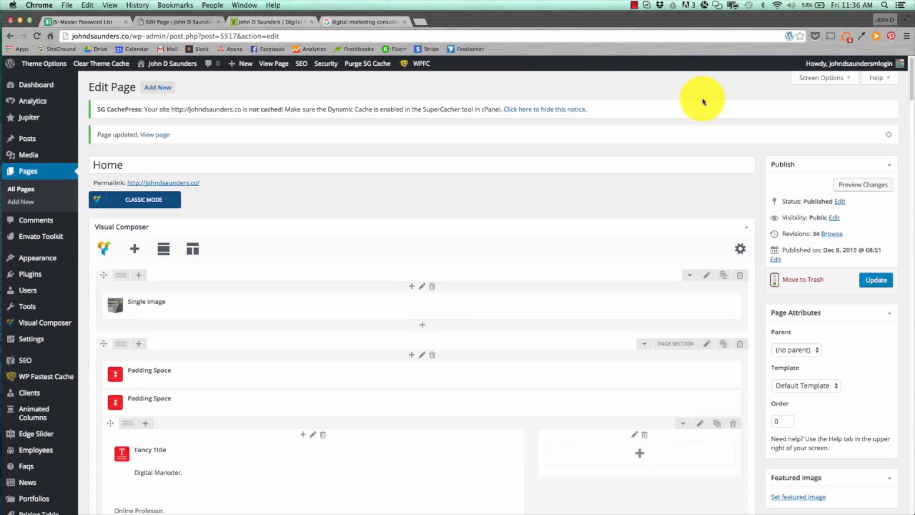
Step: Scroll to the Home page's Yoast SEO box and select the 'John D Saunders' focus keyword
scroll("down", 3)
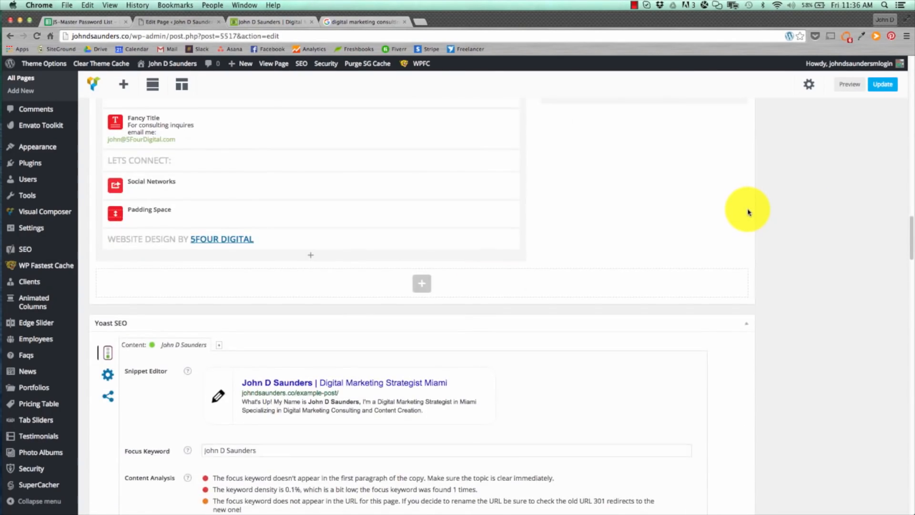
scroll("down", 3)
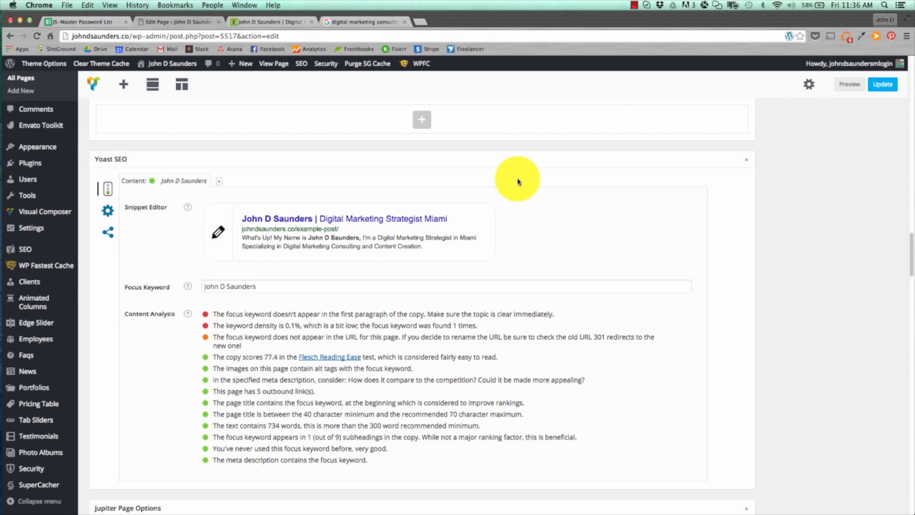
mouse_move(227, 204)
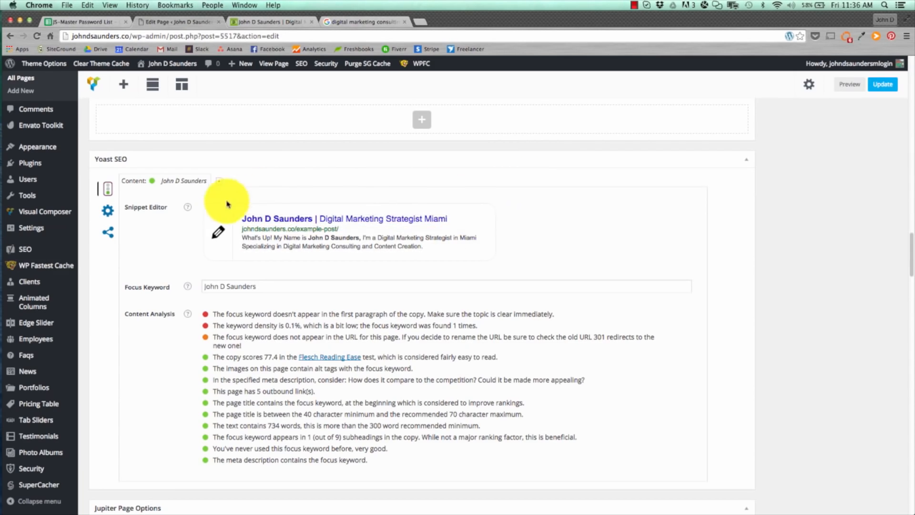
mouse_move(359, 274)
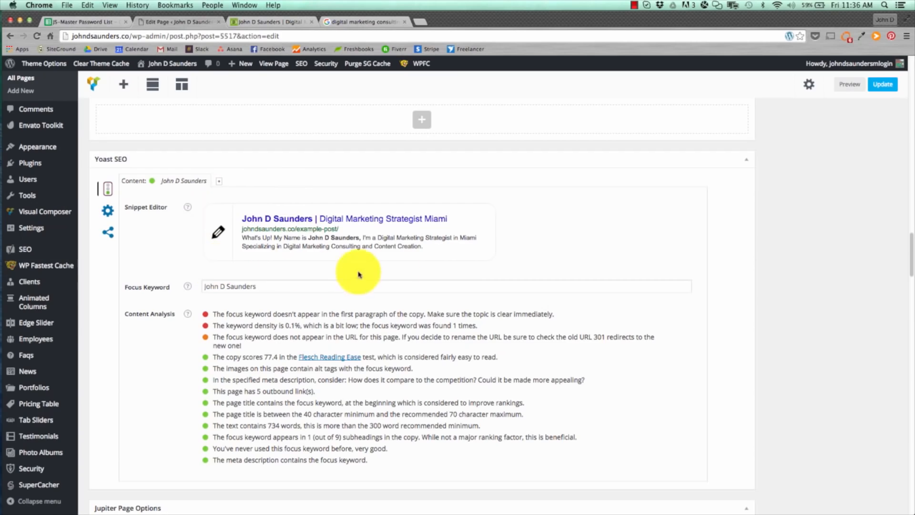
left_click(300, 286)
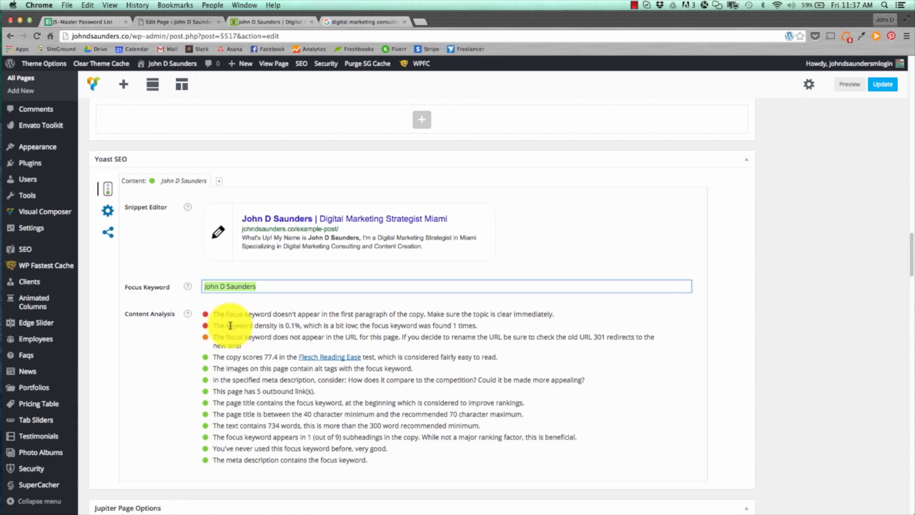
mouse_move(215, 463)
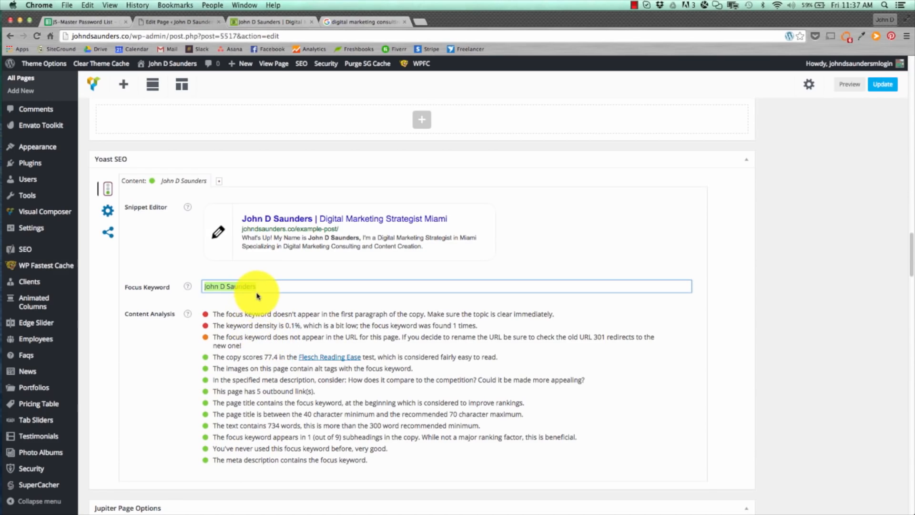
key("Backspace")
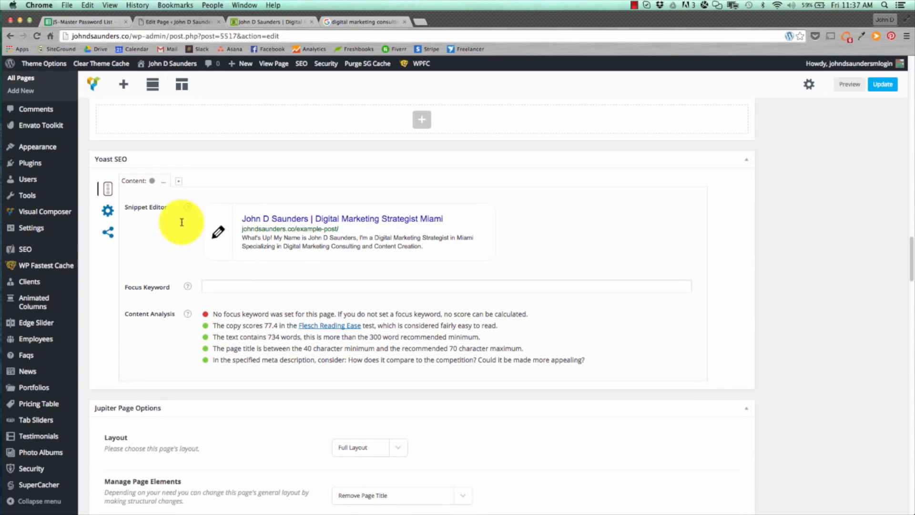
left_click(447, 286)
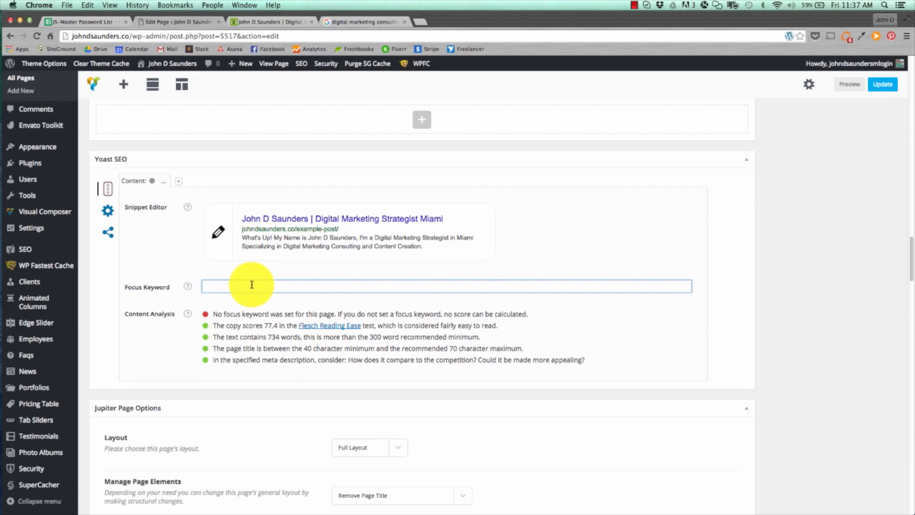
type("John D Saunders")
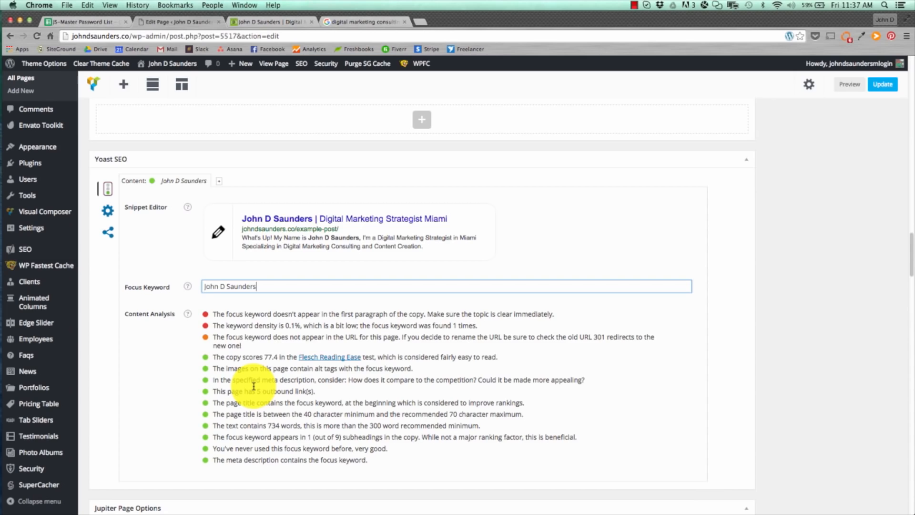
mouse_move(260, 401)
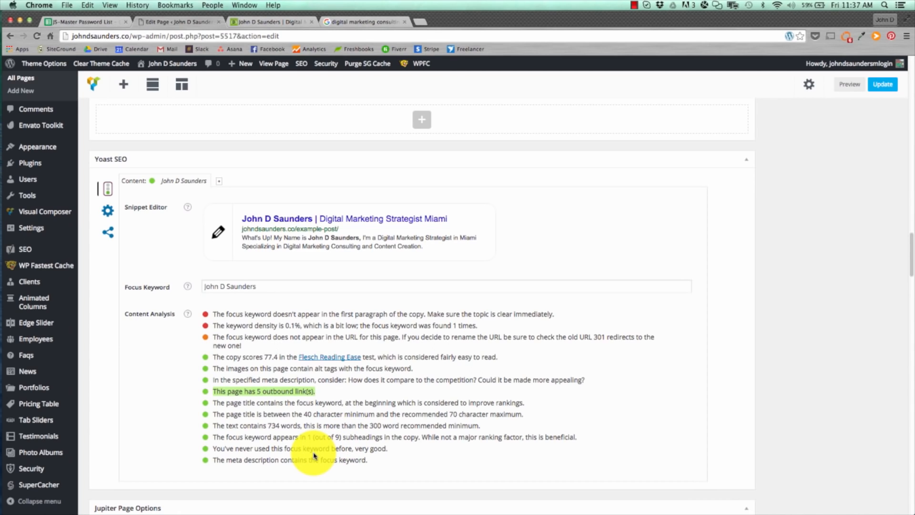
mouse_move(320, 300)
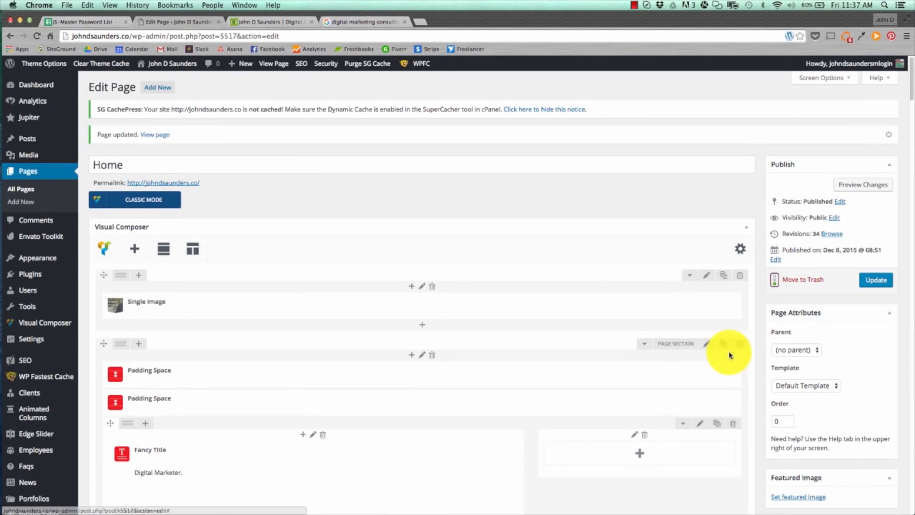
Step: Review the Yoast snippet and update the Home page
left_click(876, 280)
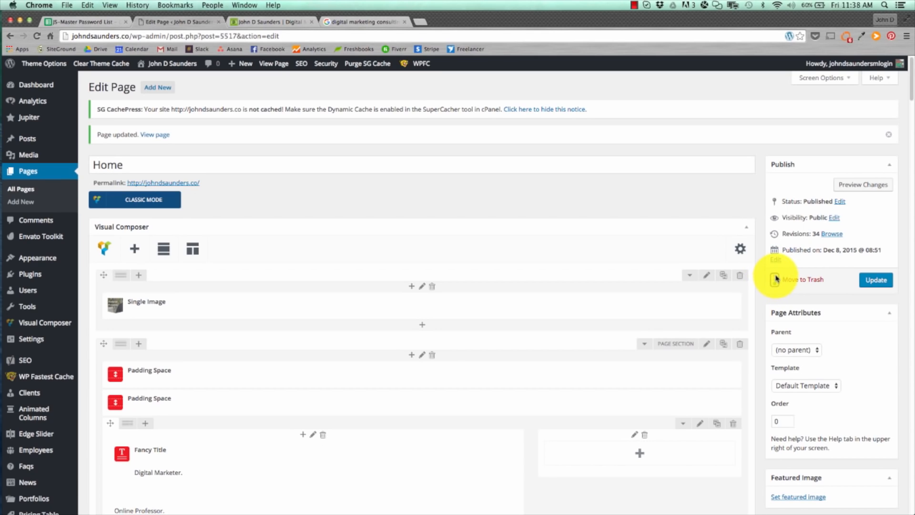
mouse_move(774, 282)
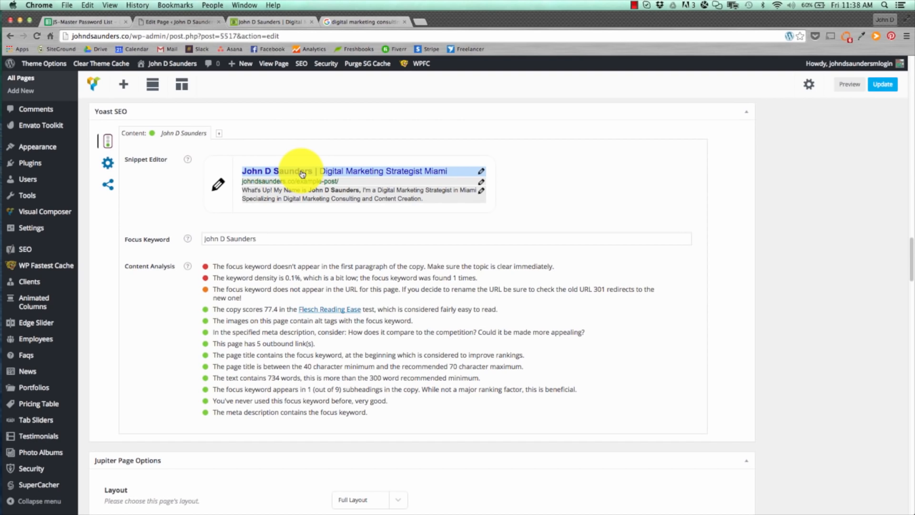
mouse_move(430, 175)
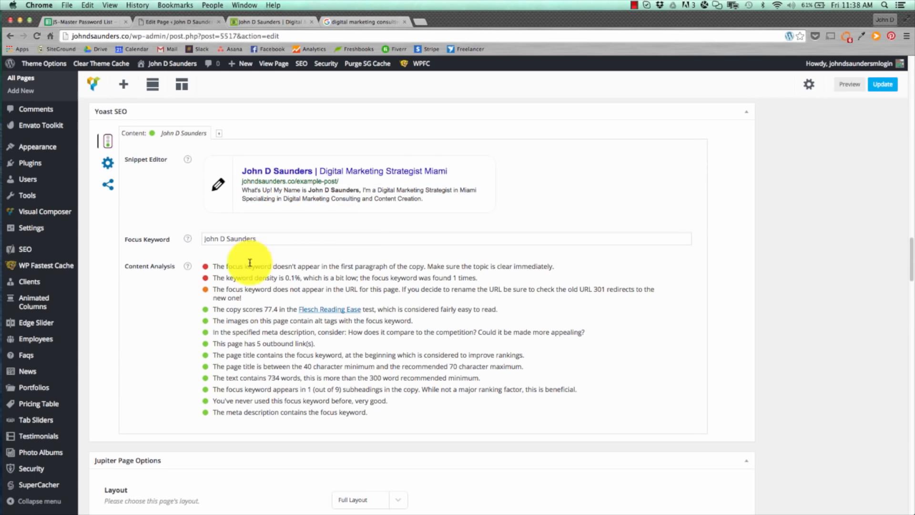
mouse_move(839, 79)
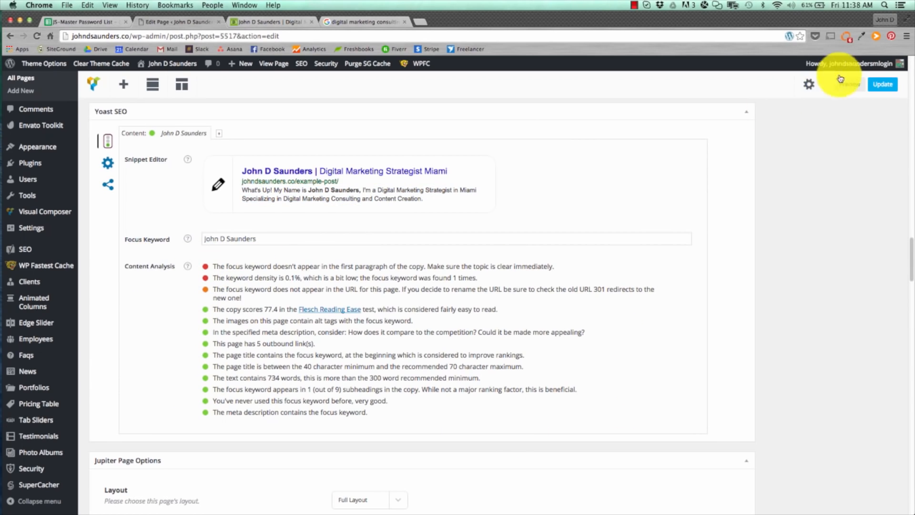
left_click(883, 84)
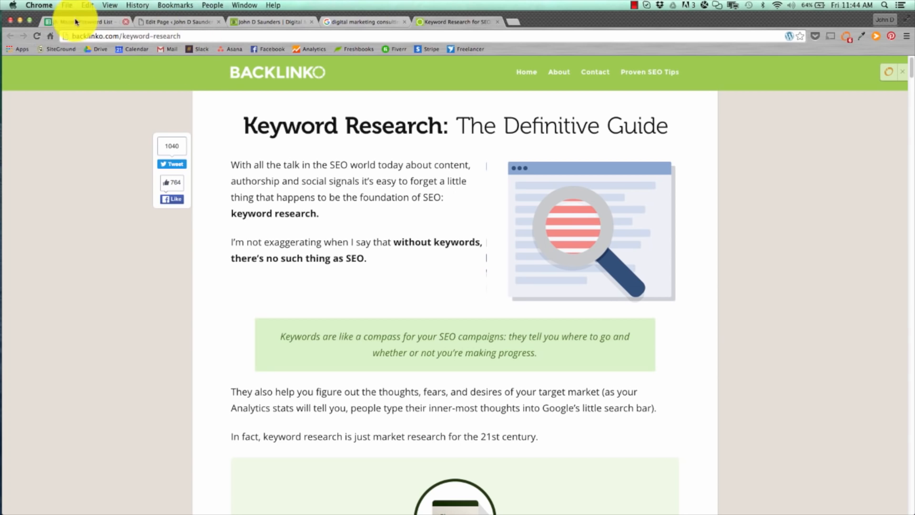
Step: Scroll Backlinko's keyword research guide to its Niche Markets section, adjusting back up slightly
scroll("down", 3)
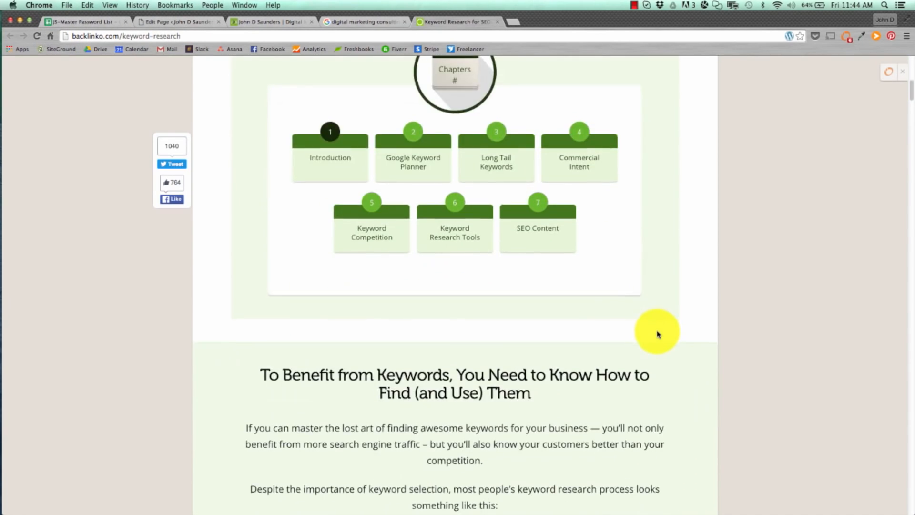
scroll("down", 3)
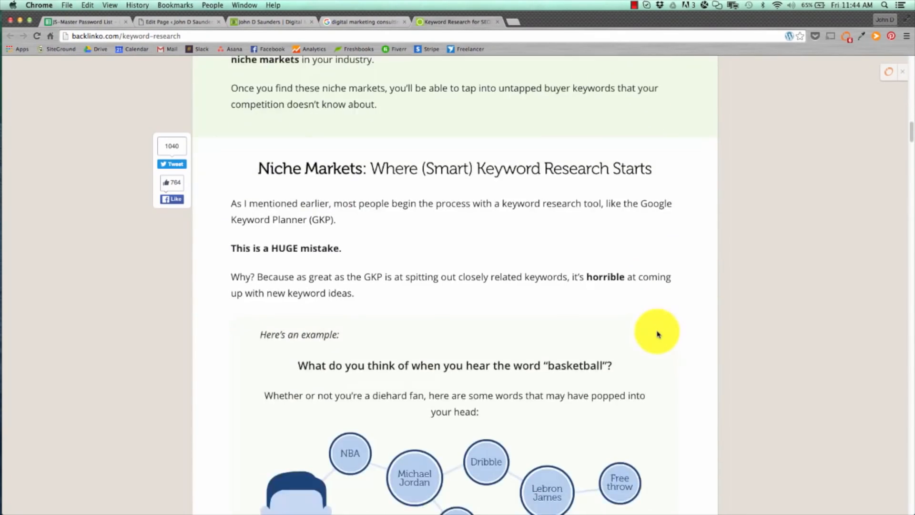
scroll("up", 3)
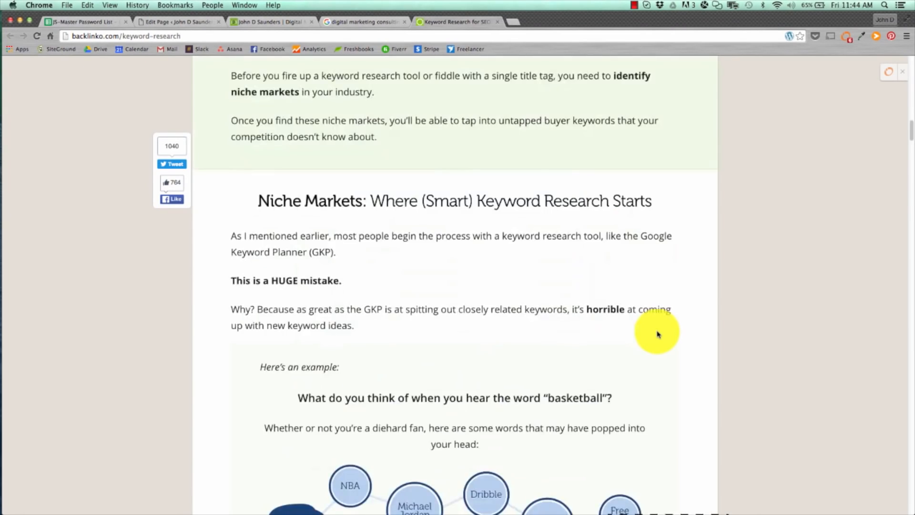
scroll("up", 3)
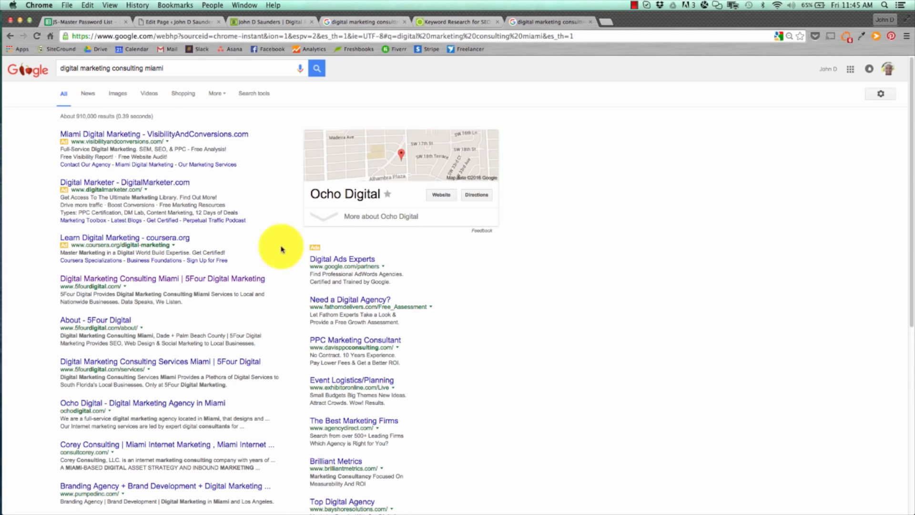
mouse_move(137, 223)
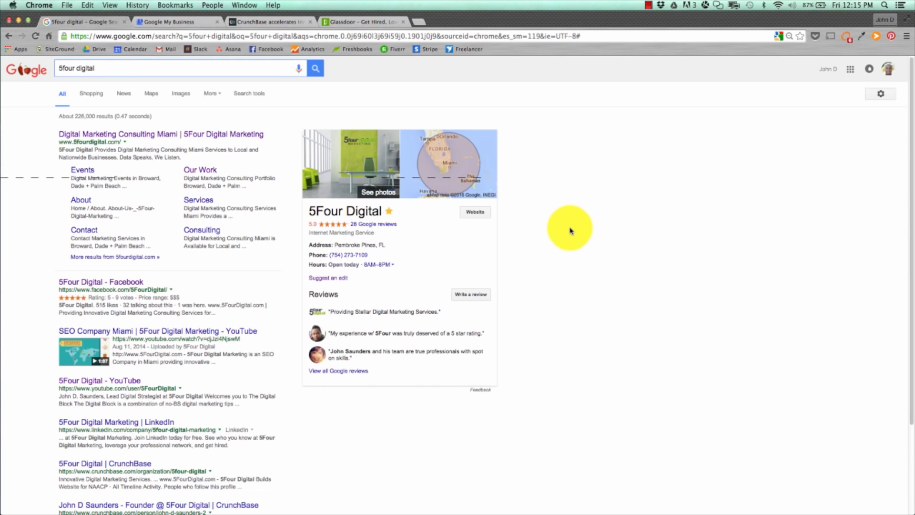
scroll("down", 3)
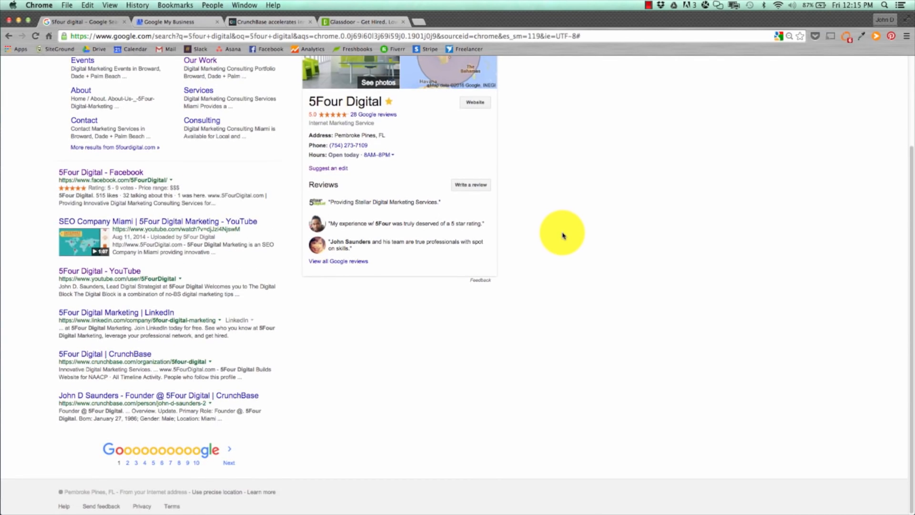
scroll("up", 3)
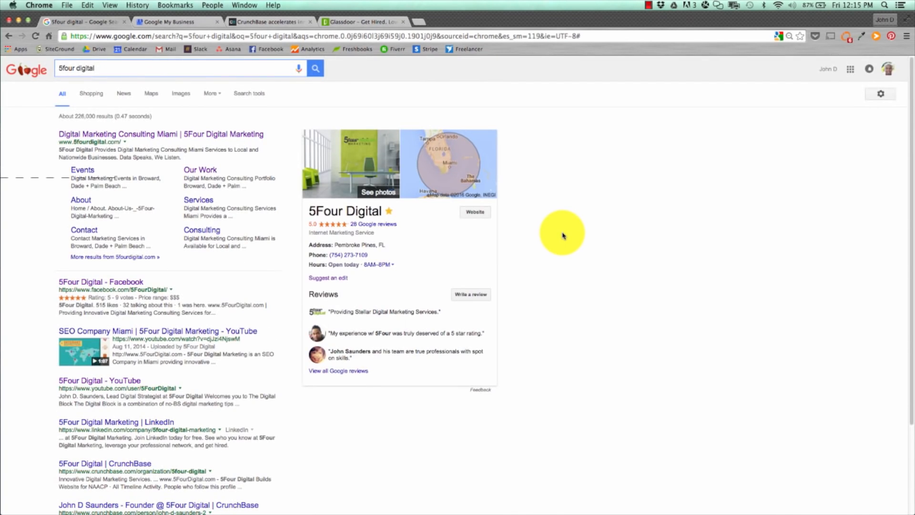
mouse_move(507, 123)
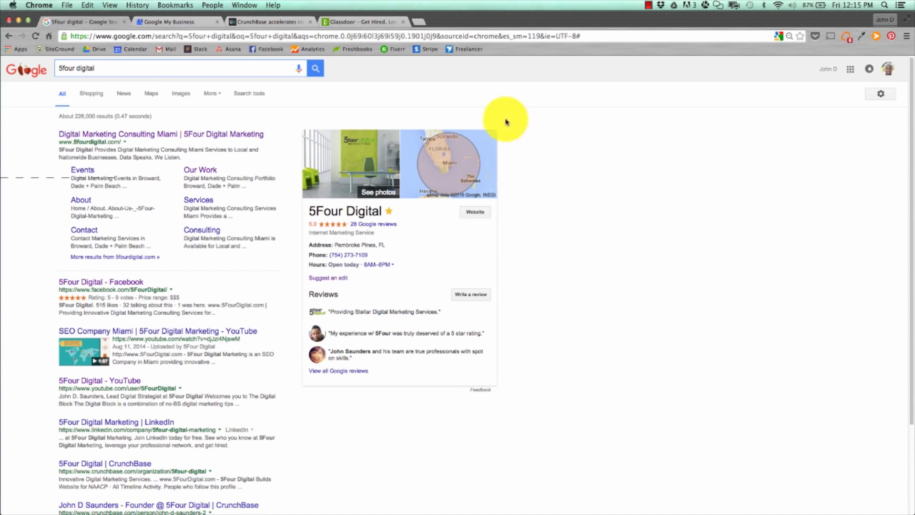
mouse_move(276, 354)
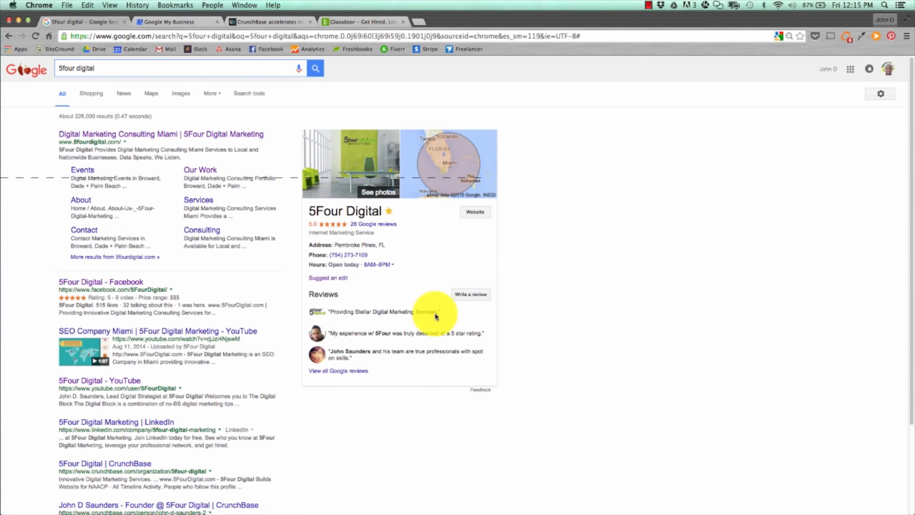
mouse_move(312, 104)
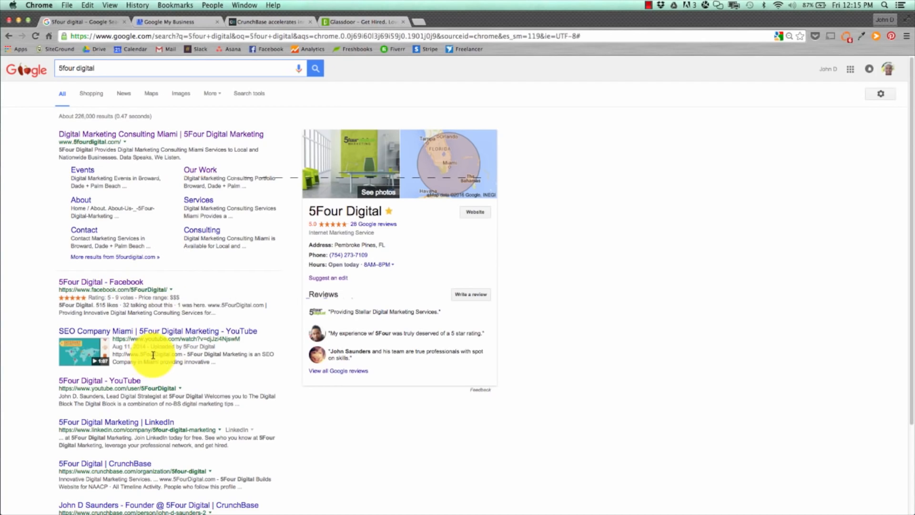
mouse_move(129, 452)
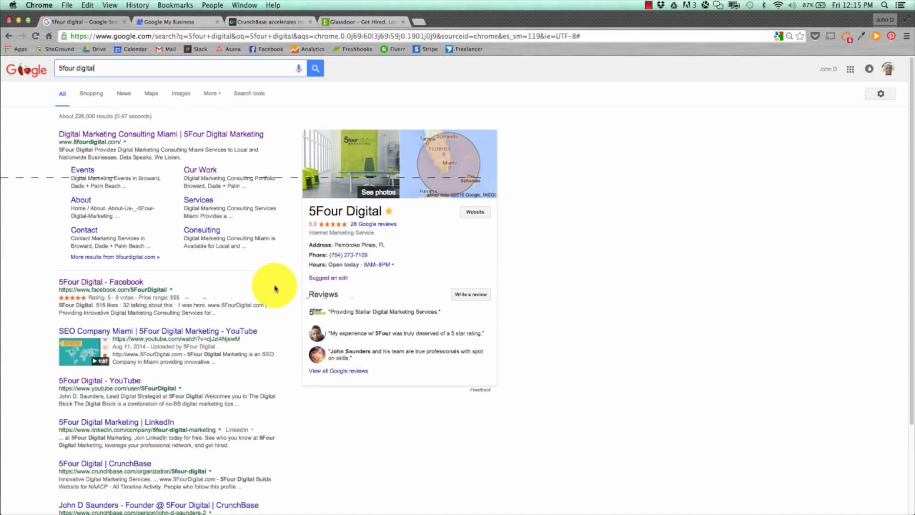
mouse_move(494, 285)
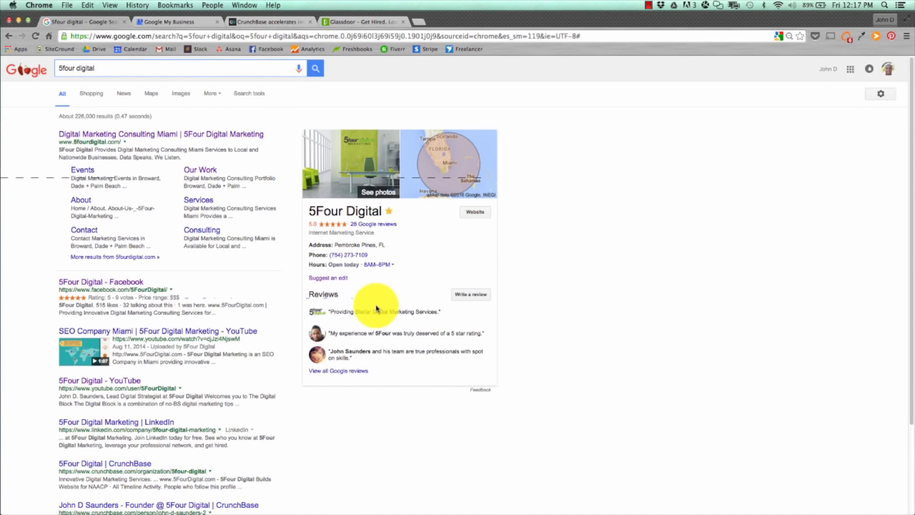
scroll("down", 3)
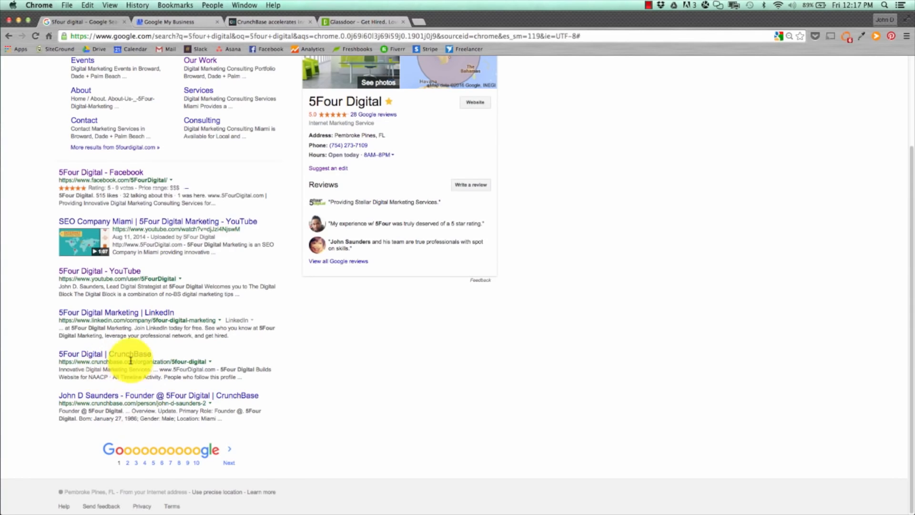
mouse_move(158, 400)
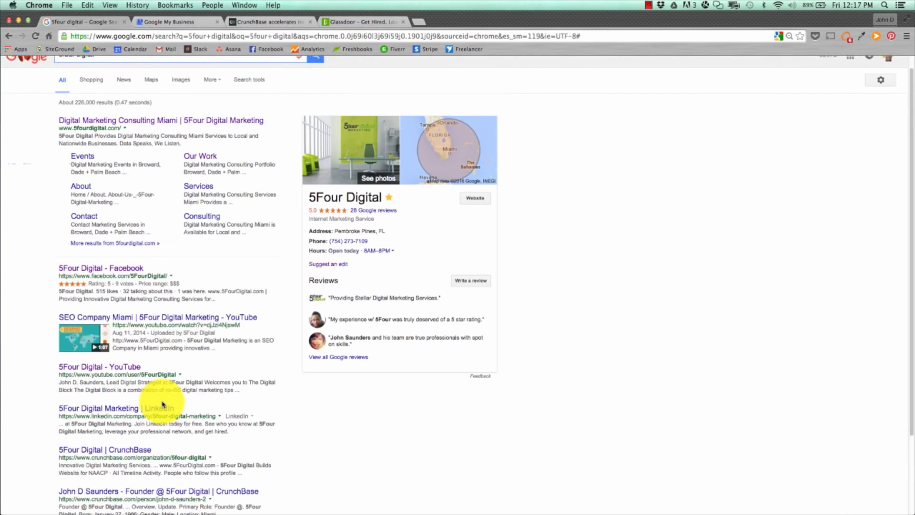
mouse_move(301, 179)
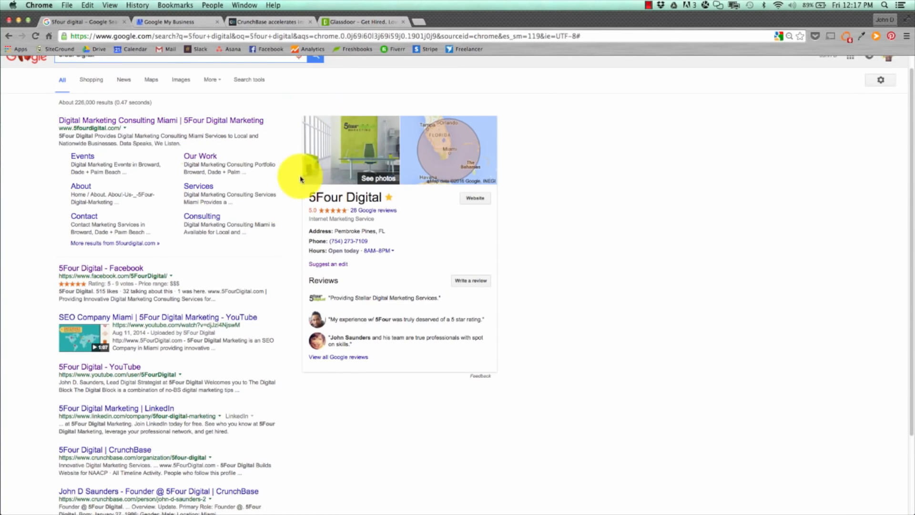
mouse_move(494, 394)
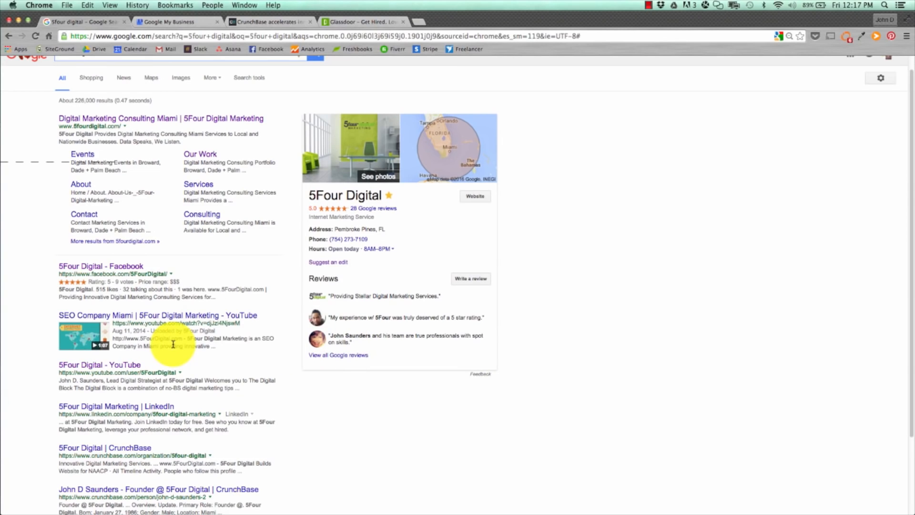
left_click(172, 22)
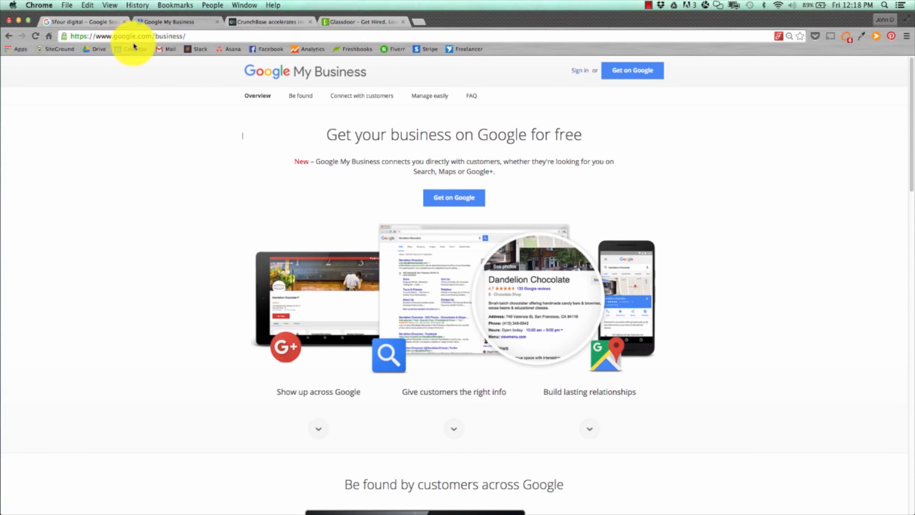
mouse_move(594, 199)
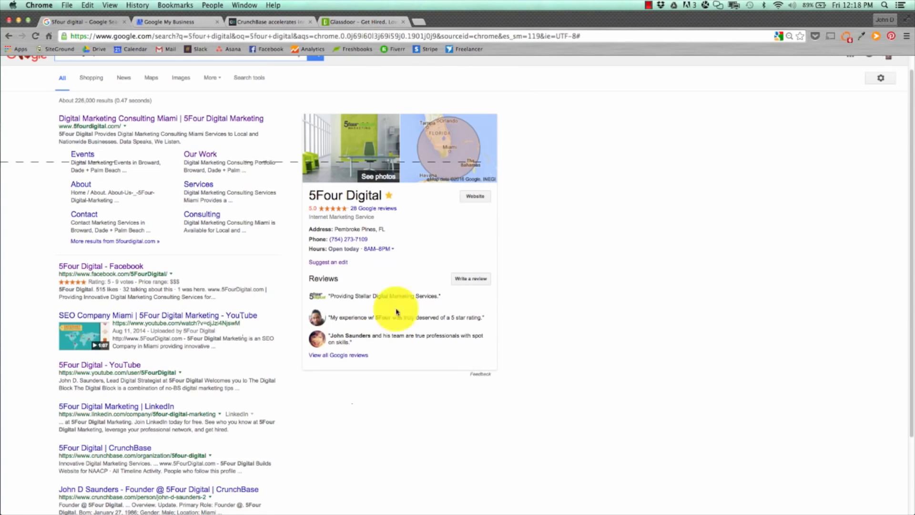
Step: Switch to the CrunchBase home page tab
left_click(268, 22)
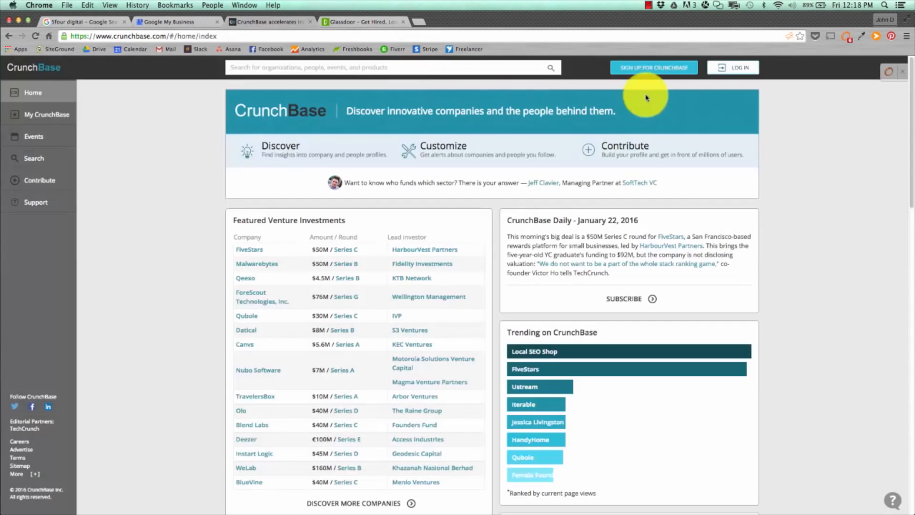
mouse_move(745, 229)
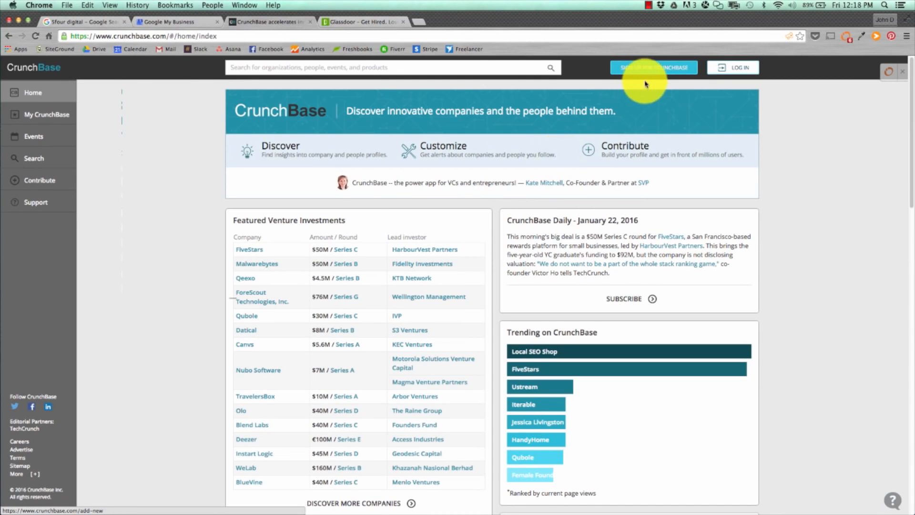
Step: Preview CrunchBase's account sign-up options, close the popup, then switch to Glassdoor
left_click(654, 68)
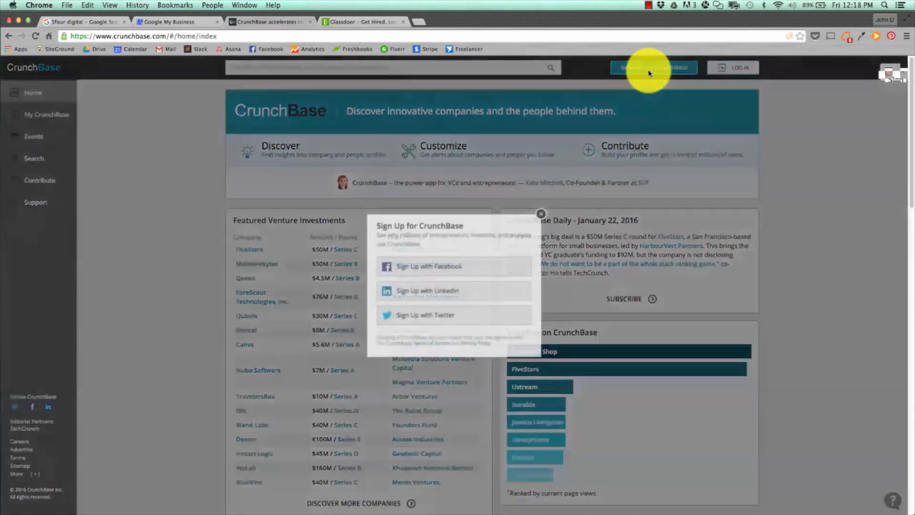
left_click(542, 213)
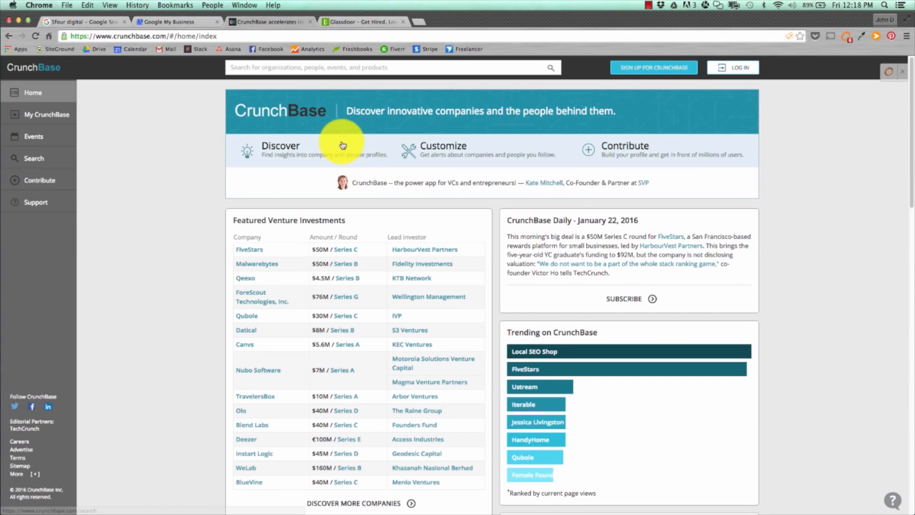
left_click(362, 22)
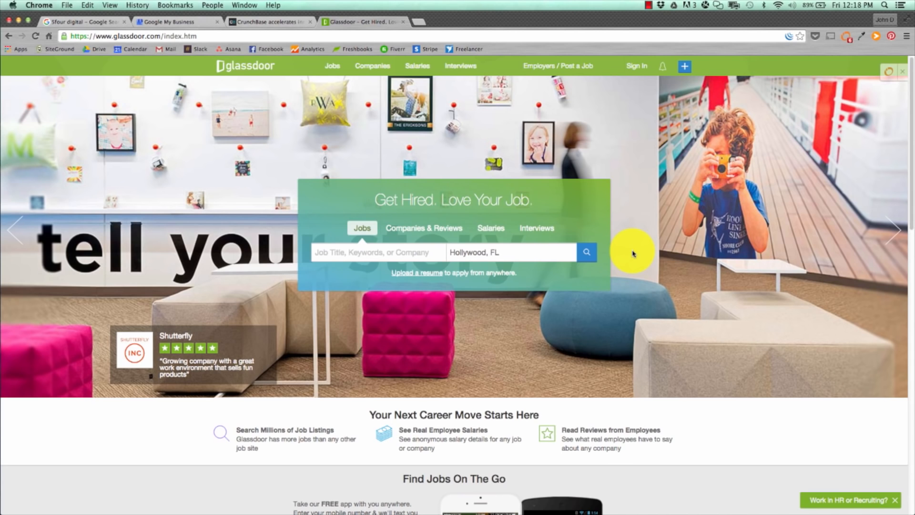
mouse_move(571, 290)
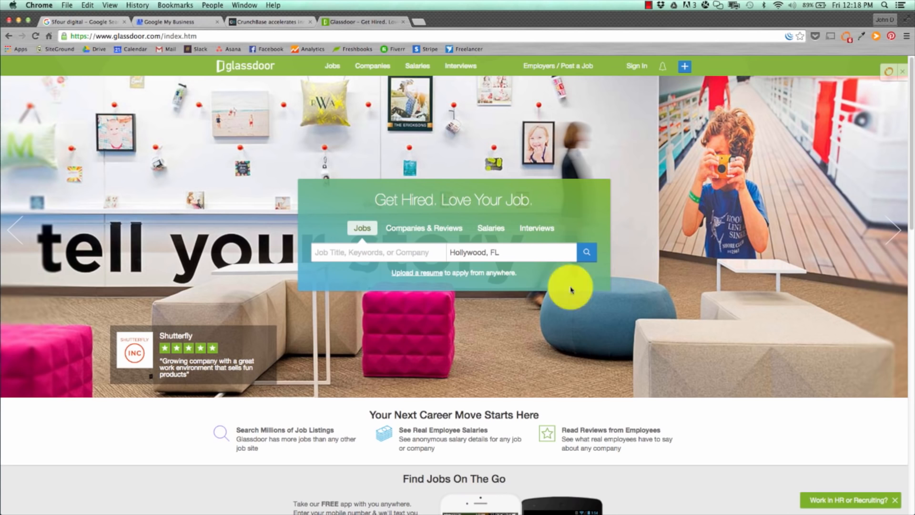
Step: Show Glassdoor's Employers / Post a Job dropdown with Get Free Employer Account
left_click(550, 66)
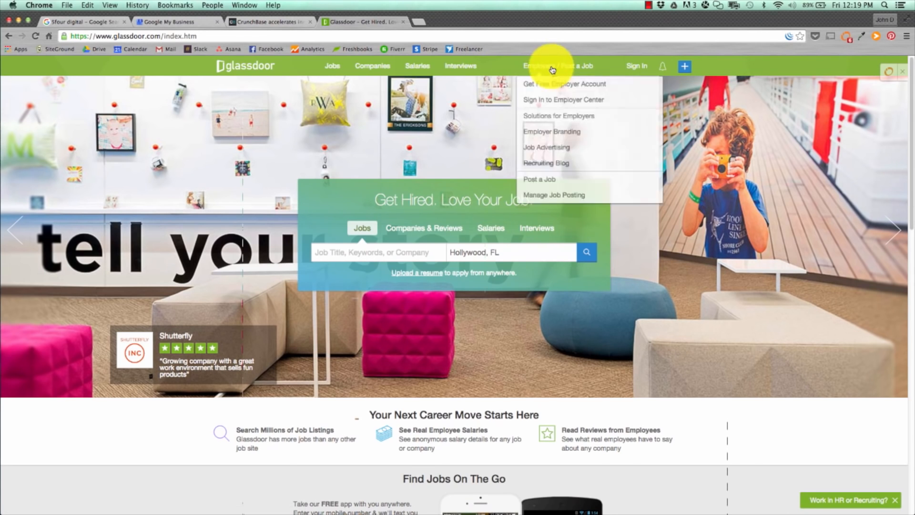
mouse_move(558, 87)
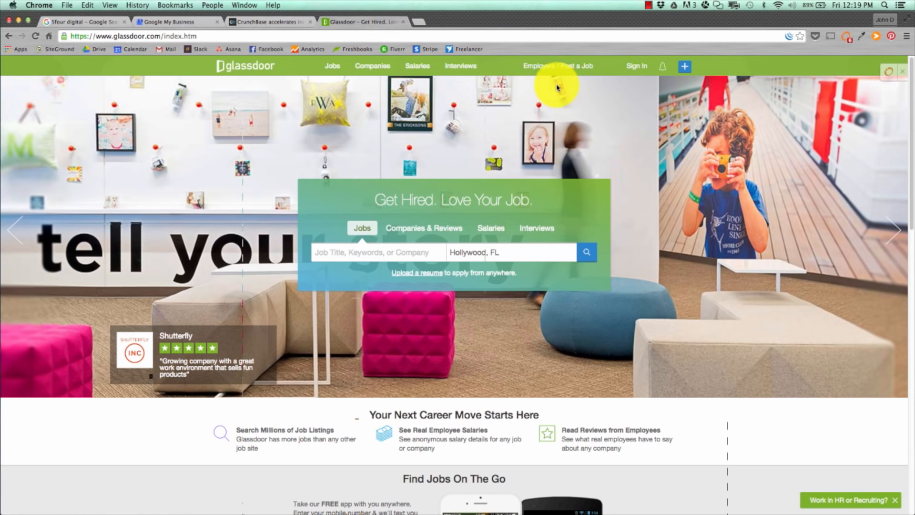
left_click(557, 66)
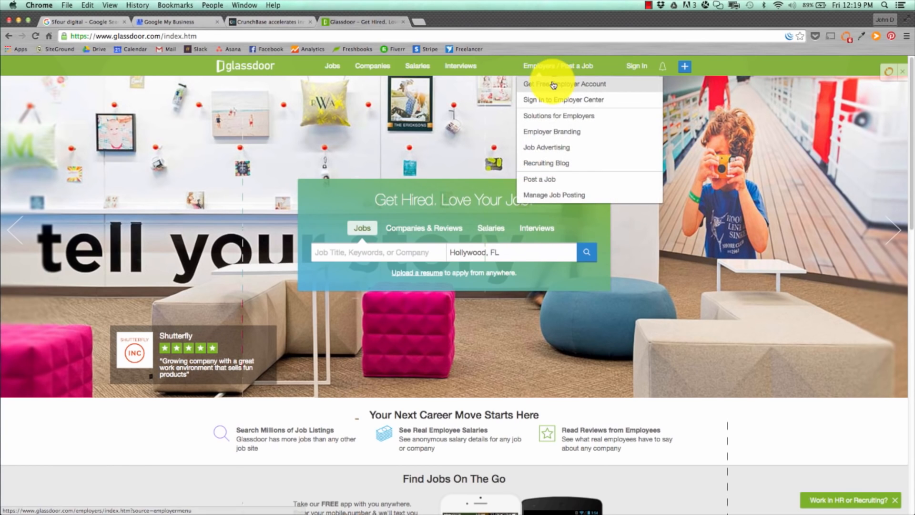